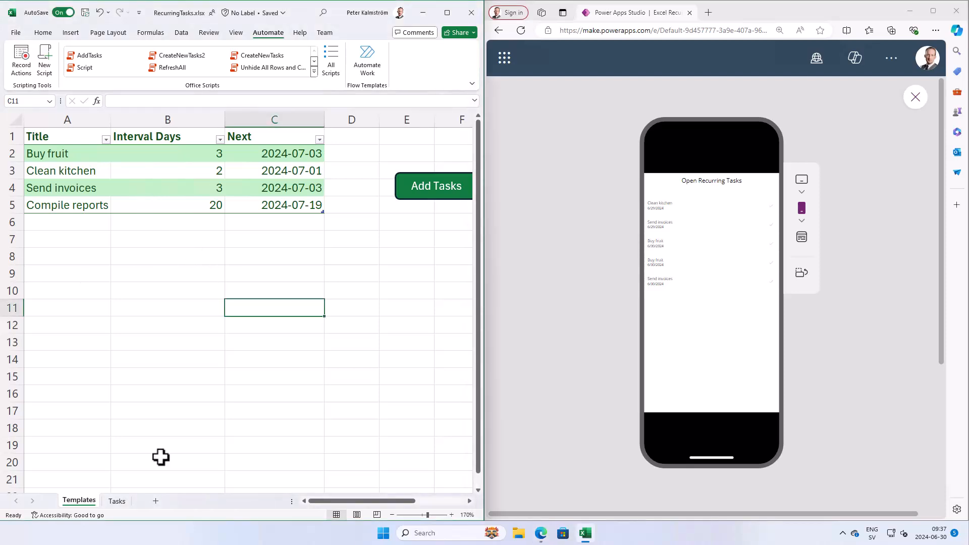
mouse_move(157, 167)
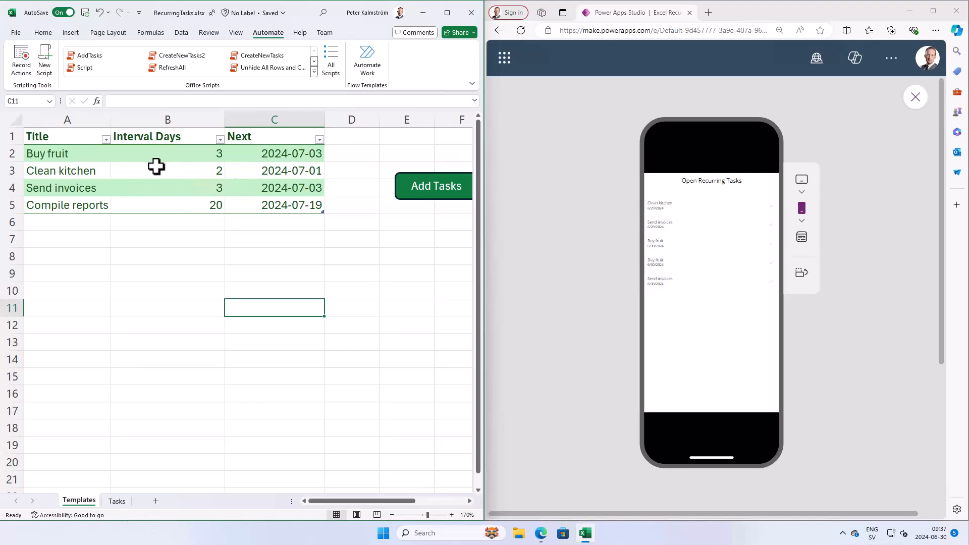
Inspect the Buy fruit interval on Templates, then flip between Templates and Tasks, ending on Tasks.
click(168, 154)
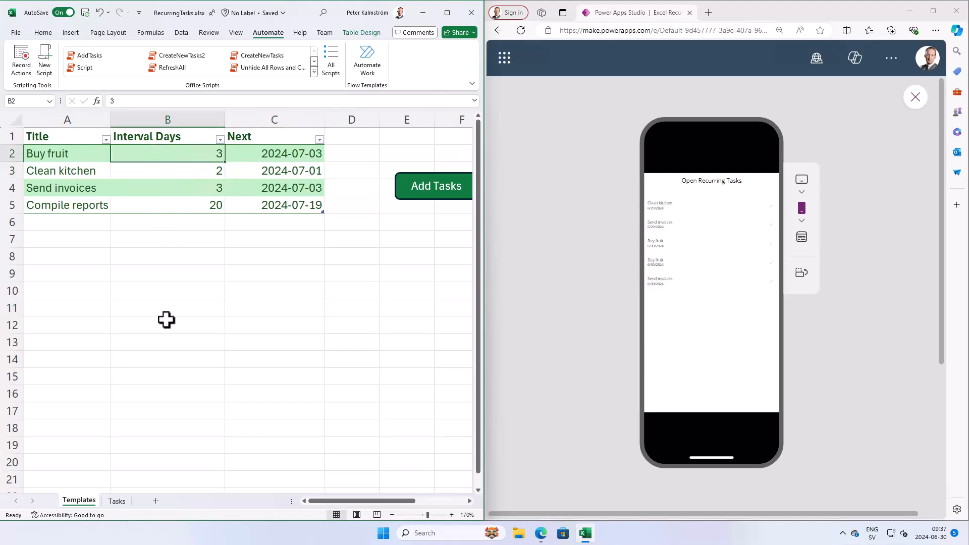
click(117, 501)
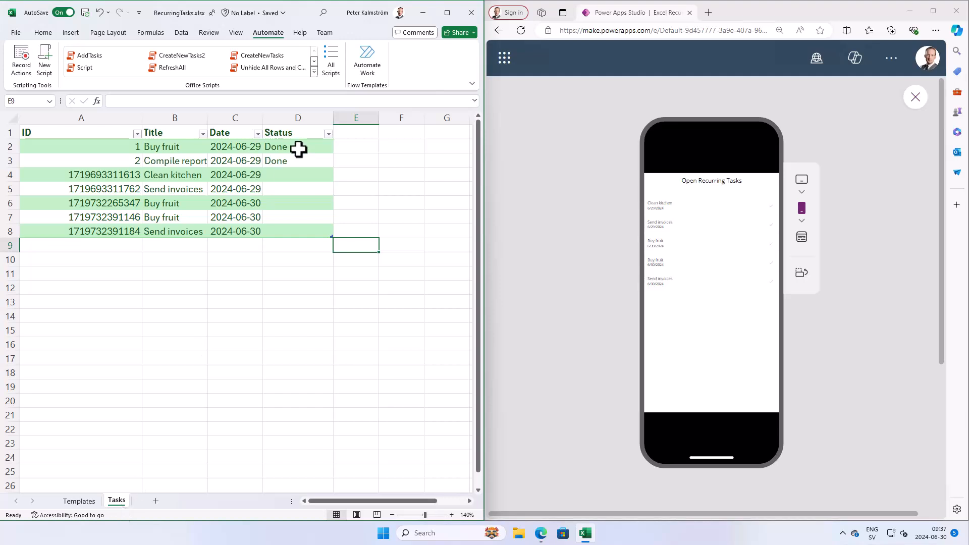
mouse_move(331, 287)
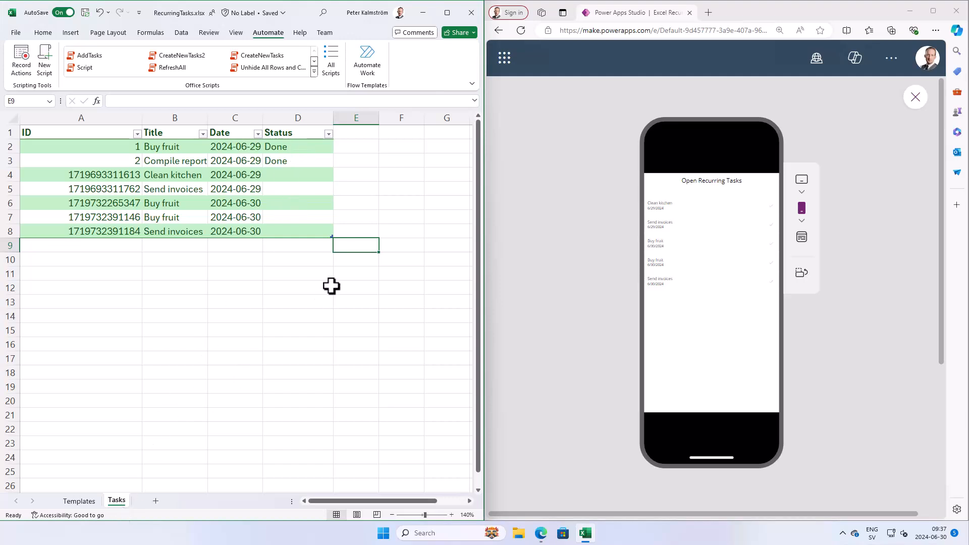
click(79, 501)
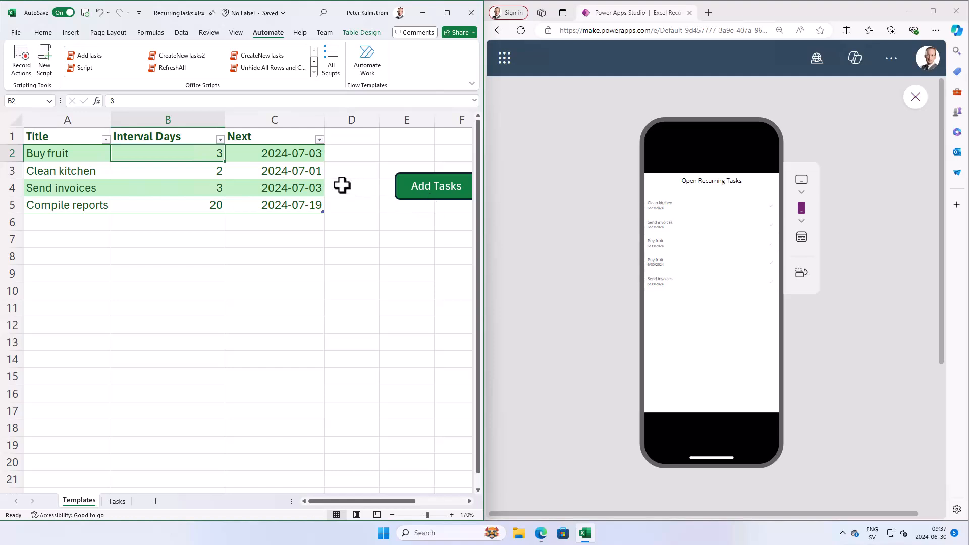
click(118, 500)
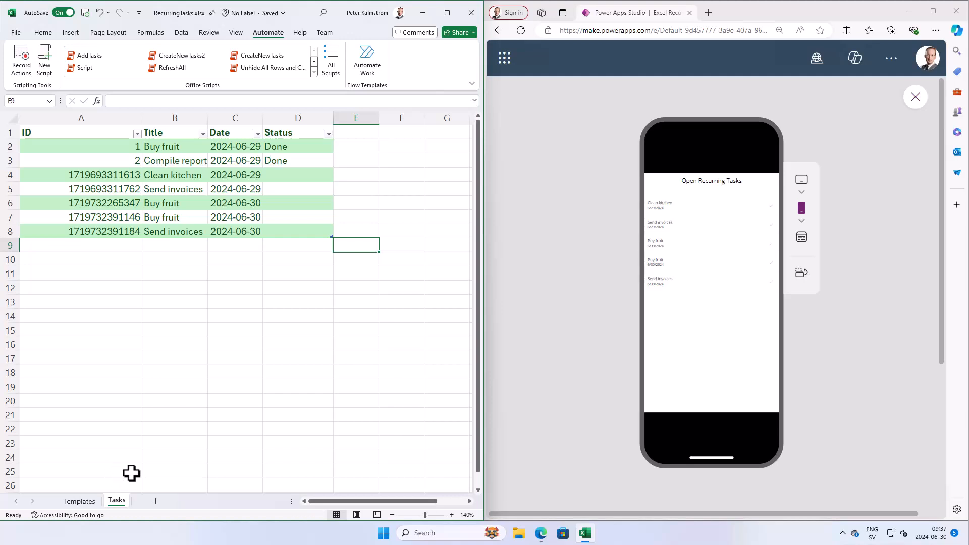
mouse_move(306, 183)
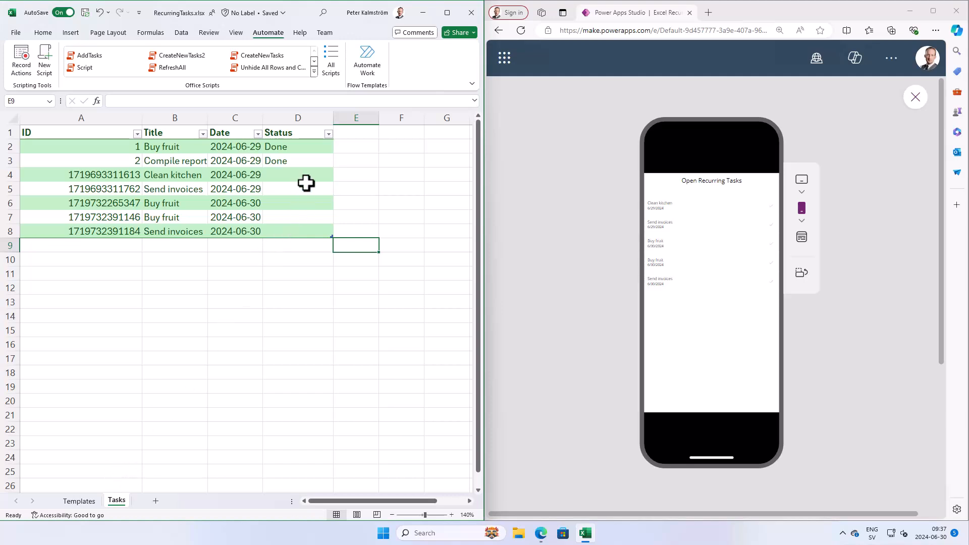
mouse_move(749, 159)
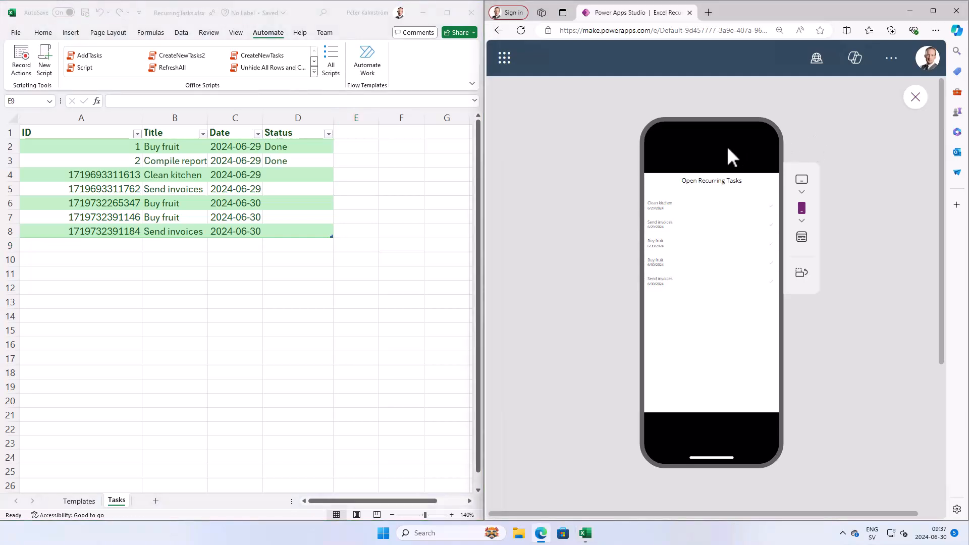
mouse_move(737, 201)
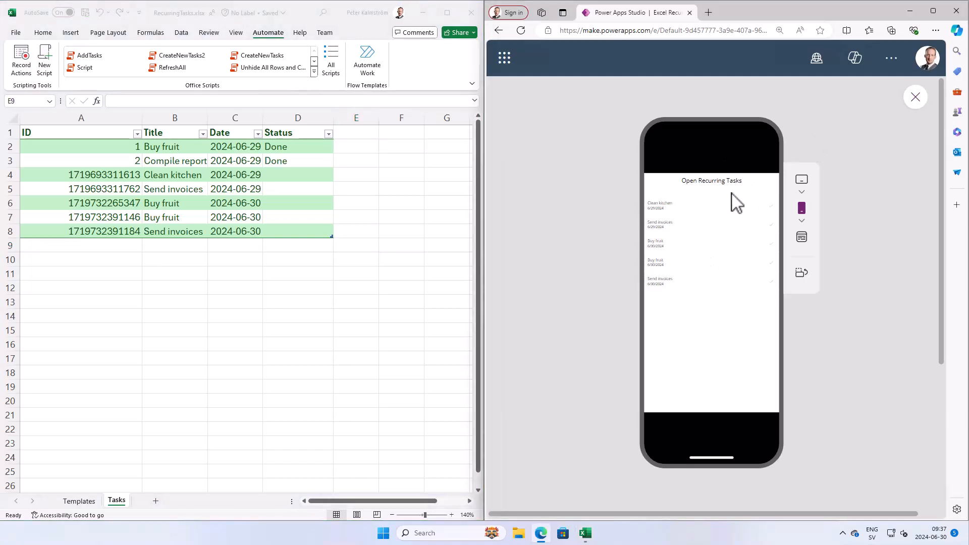
mouse_move(741, 213)
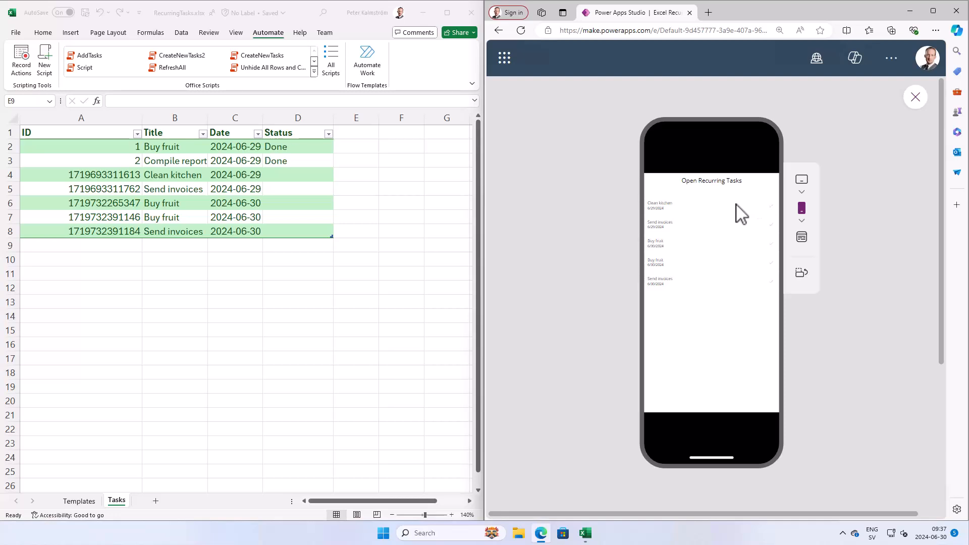
mouse_move(774, 220)
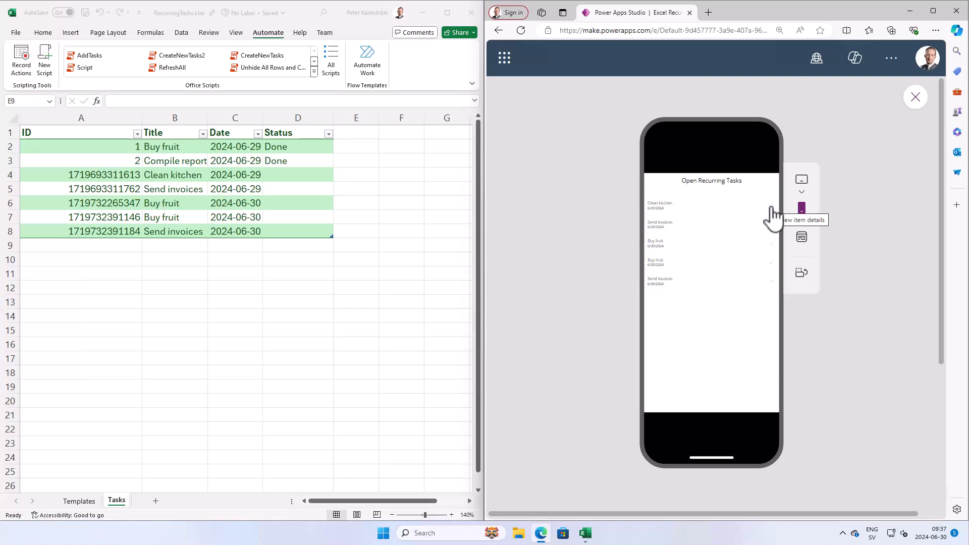
mouse_move(761, 278)
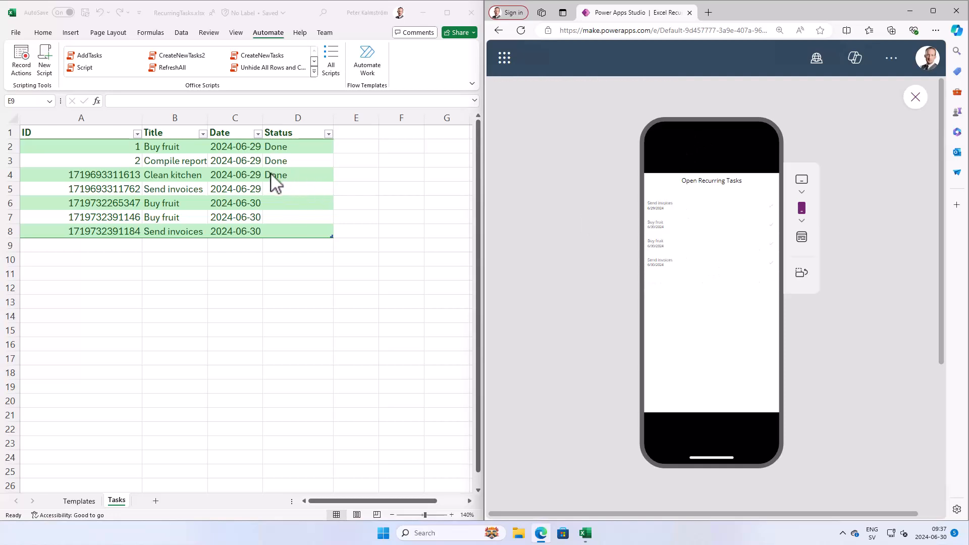
mouse_move(283, 188)
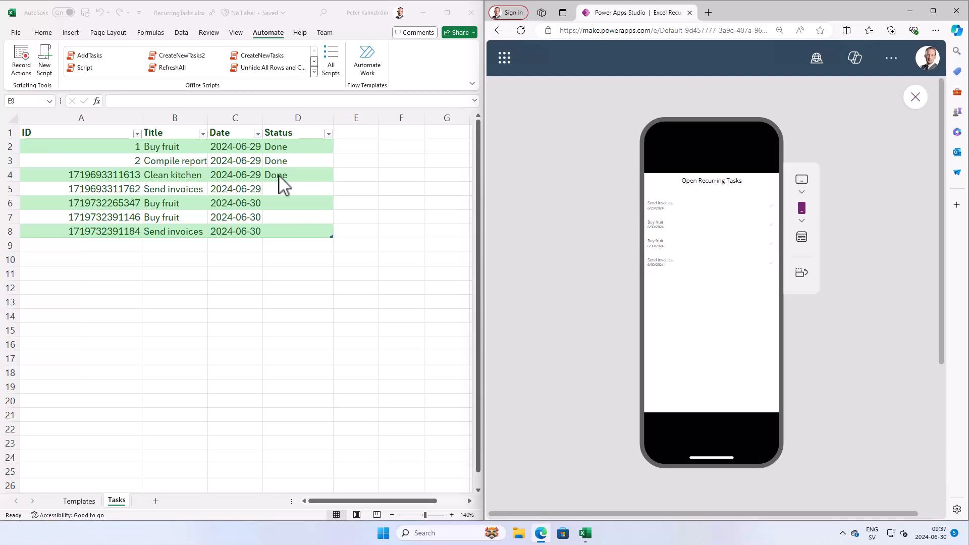
Return to the task workbook to see Clean kitchen now marked Done.
click(294, 147)
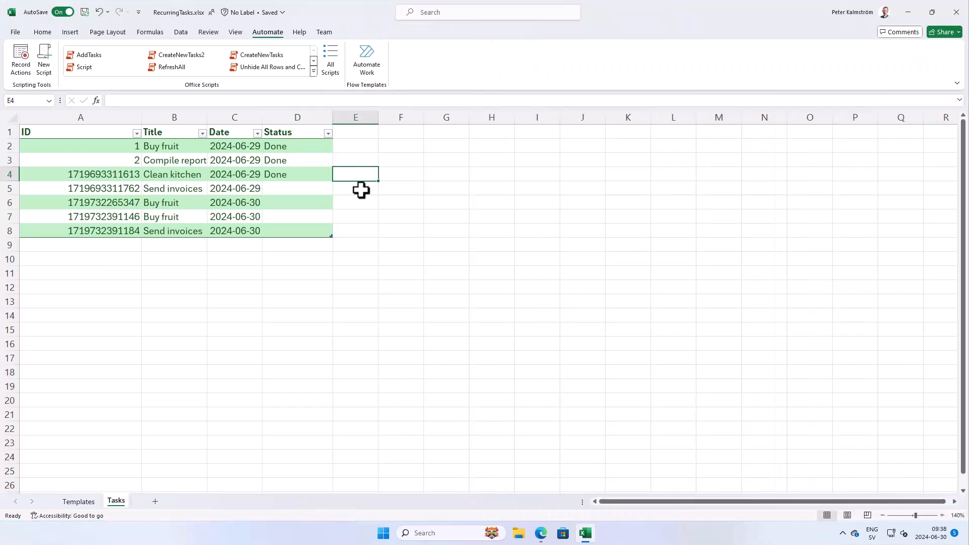
Enter Done By and Done At as new Tasks table headers after Status.
click(355, 131)
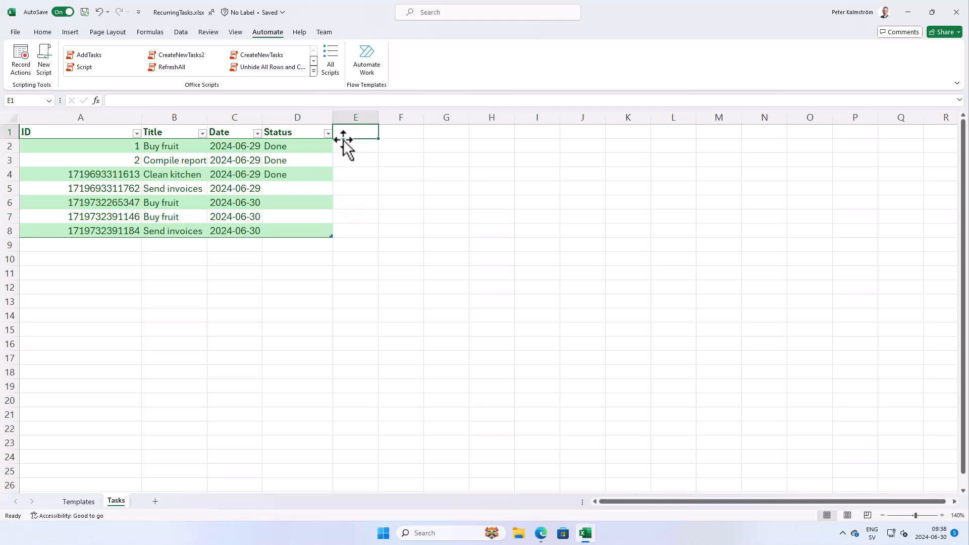
text(D)
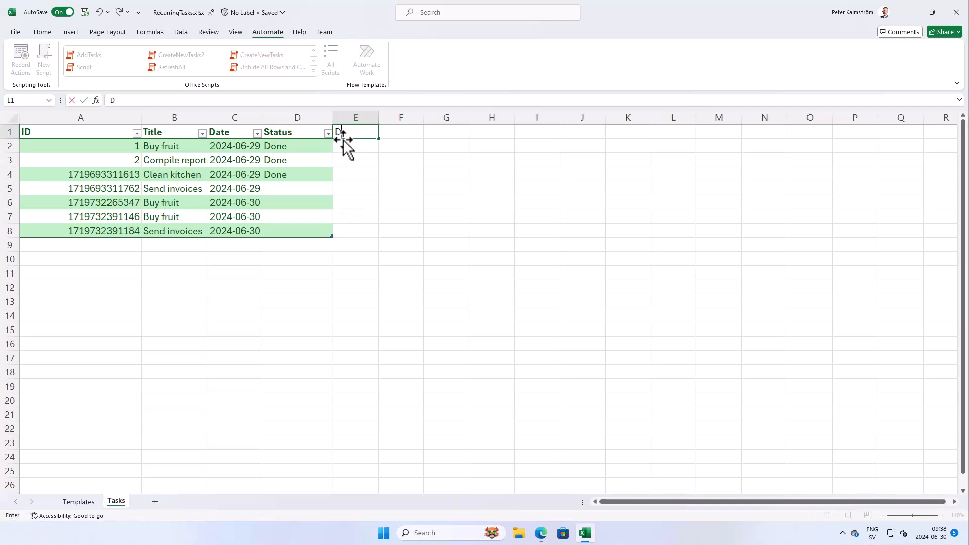
text(Done By)
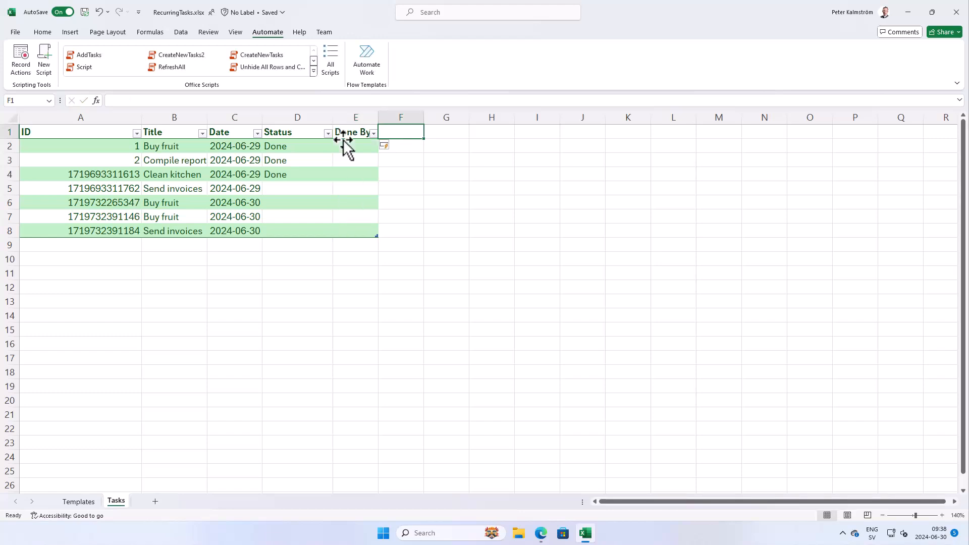
text(Done At)
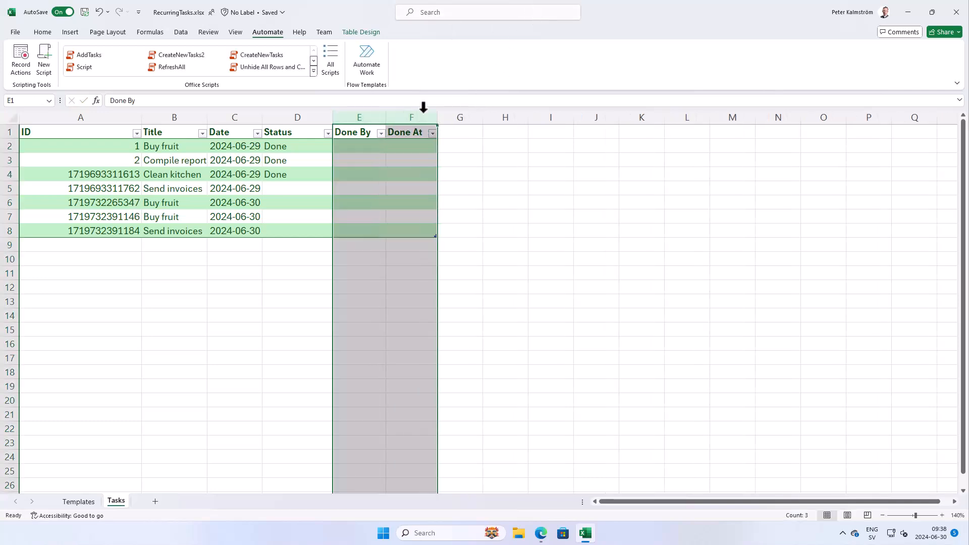
click(359, 160)
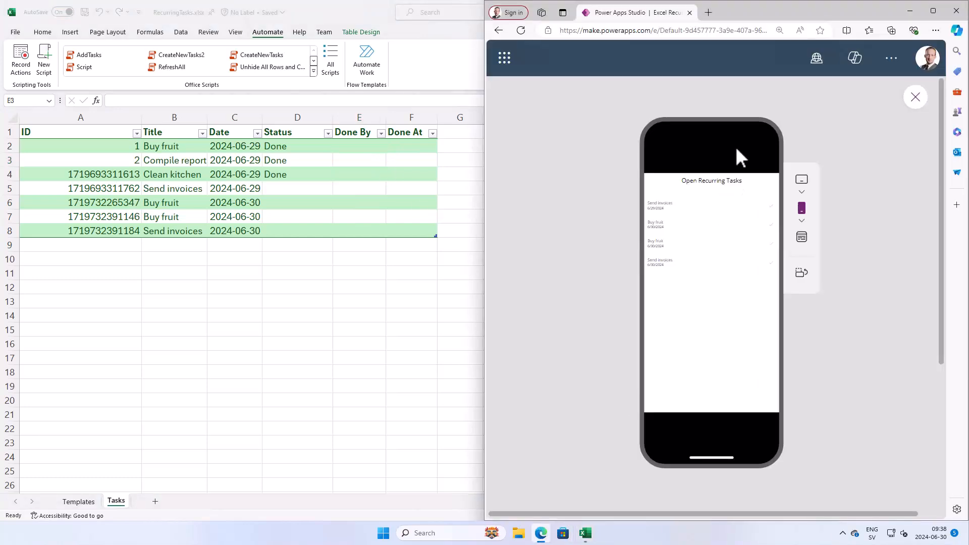
mouse_move(717, 223)
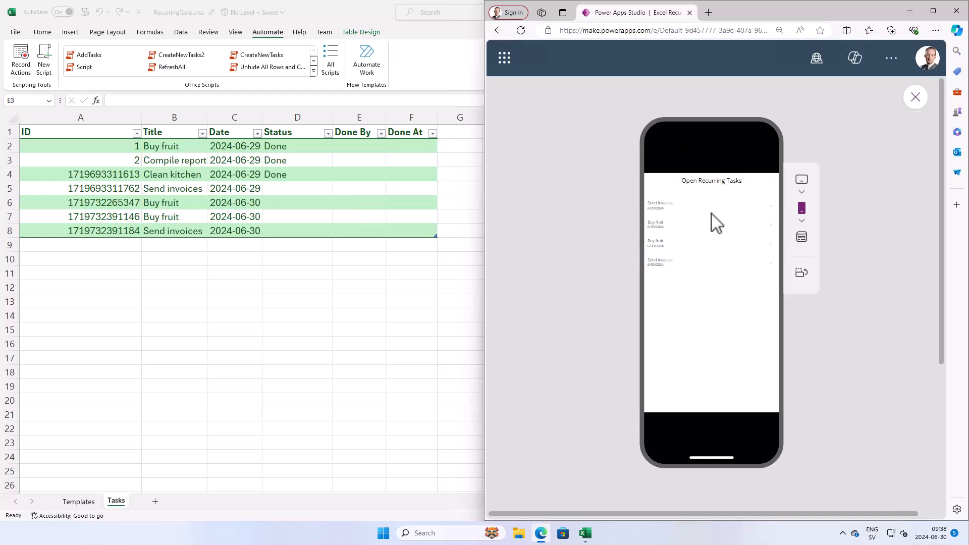
mouse_move(280, 192)
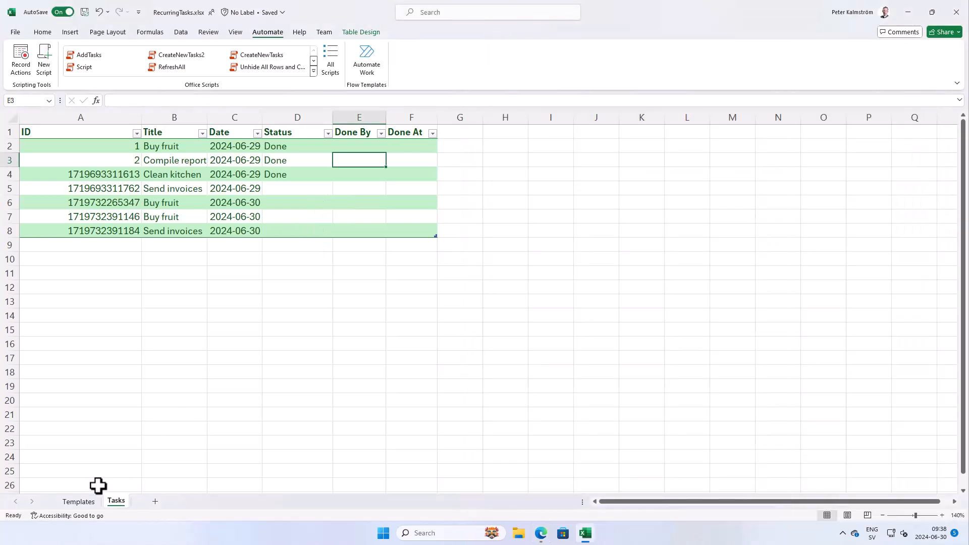
click(78, 500)
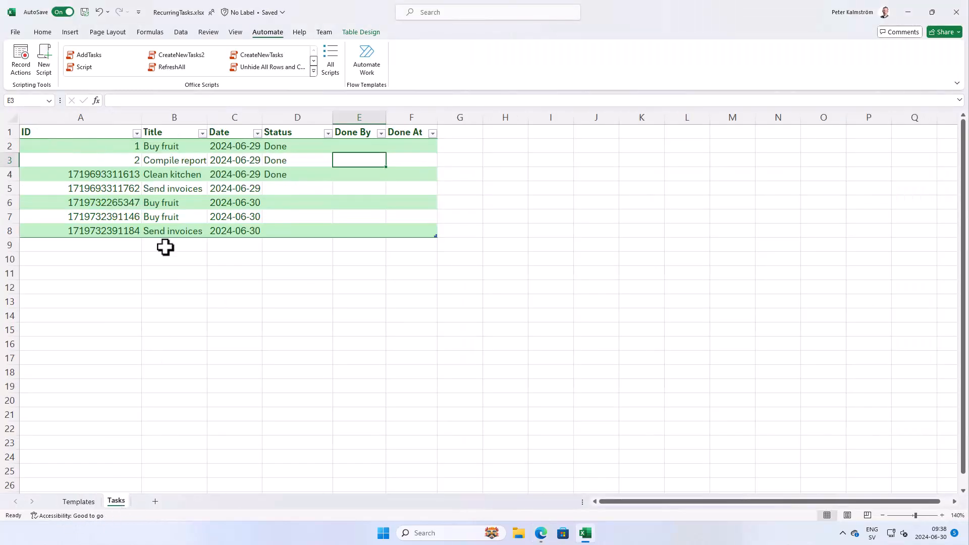
click(80, 230)
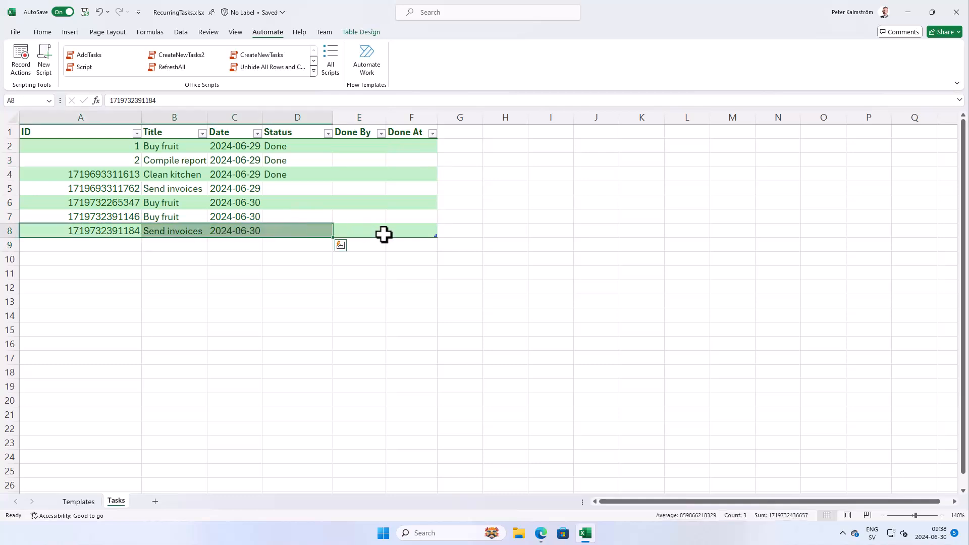
mouse_move(229, 357)
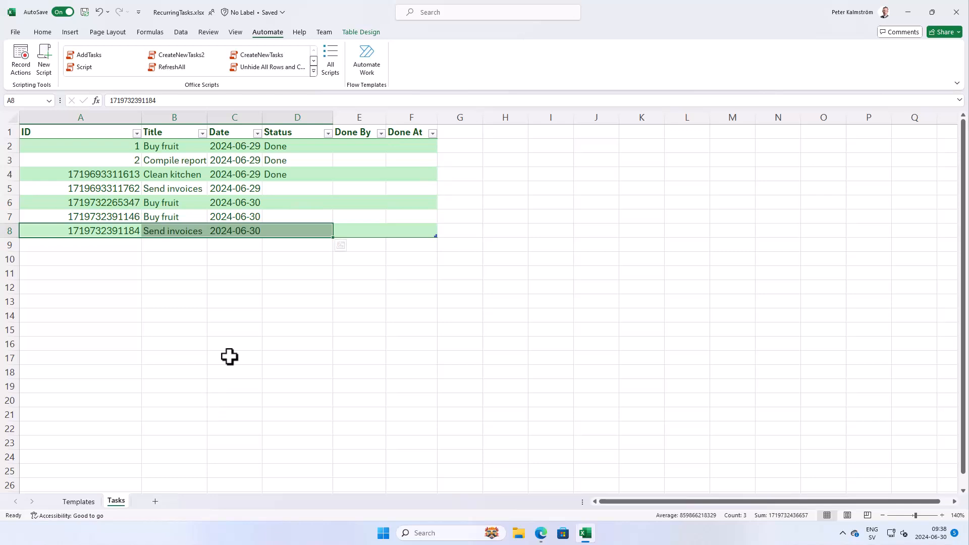
mouse_move(329, 60)
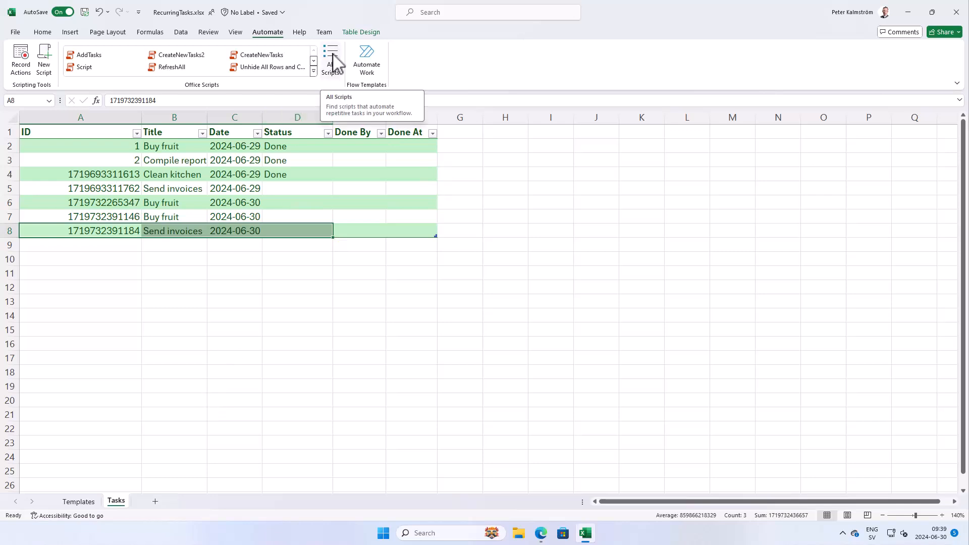
click(331, 59)
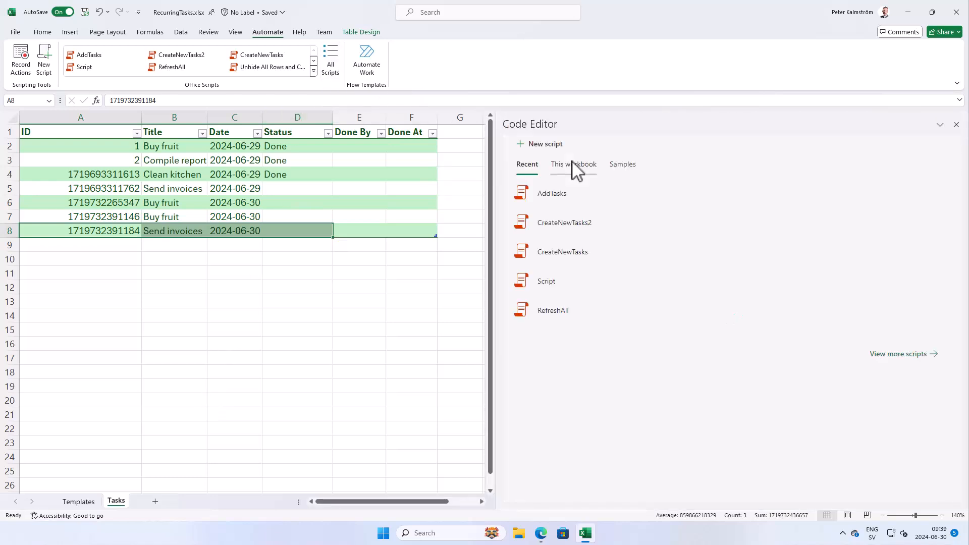
click(551, 193)
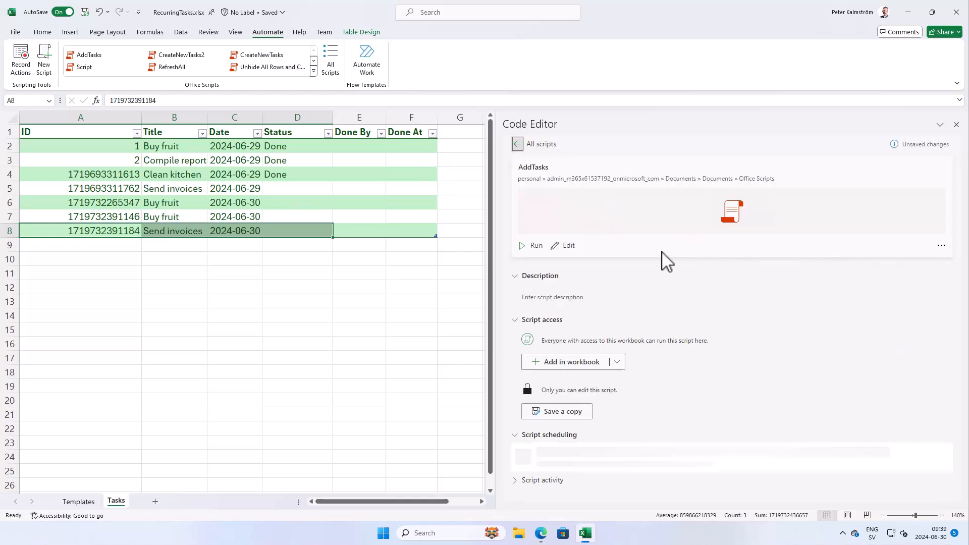
click(563, 245)
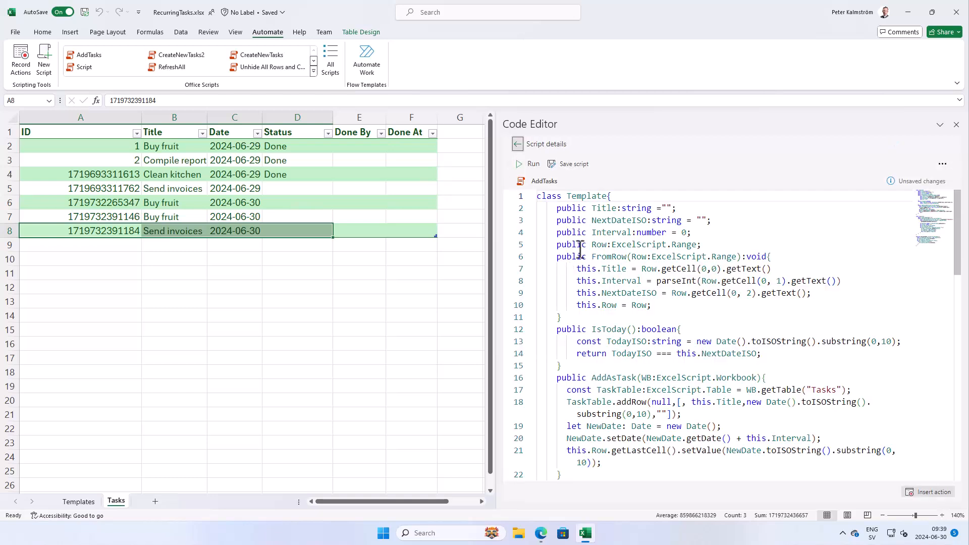
scroll(down, 3)
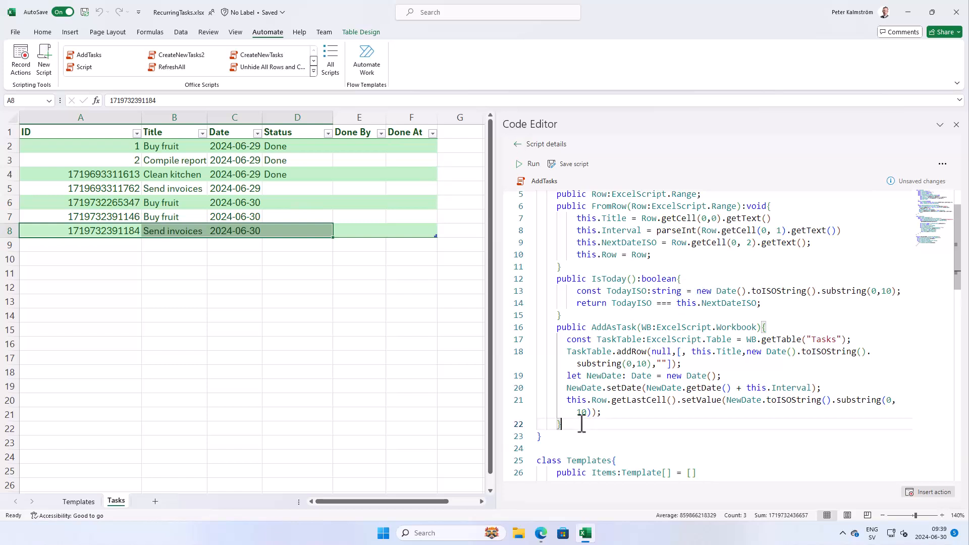
drag(557, 327, 560, 424)
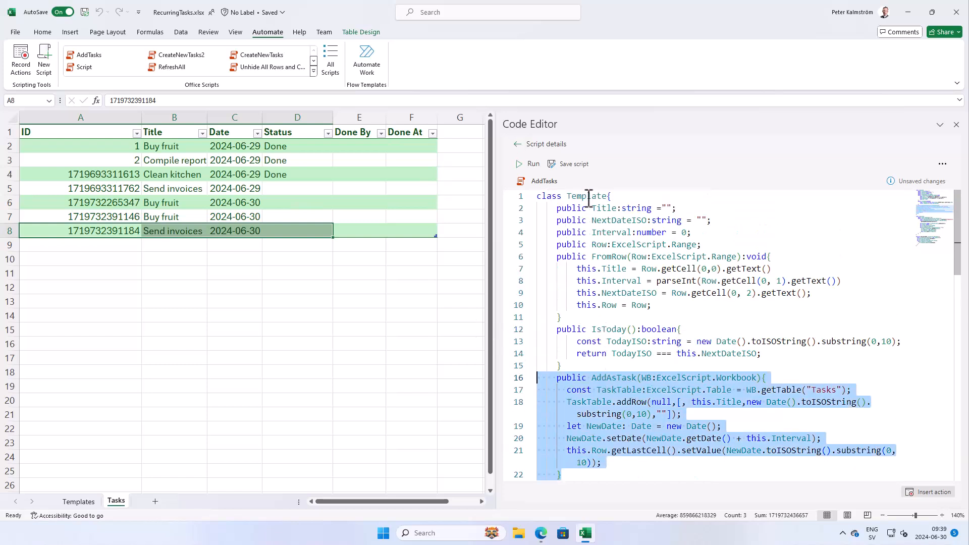
scroll(down, 3)
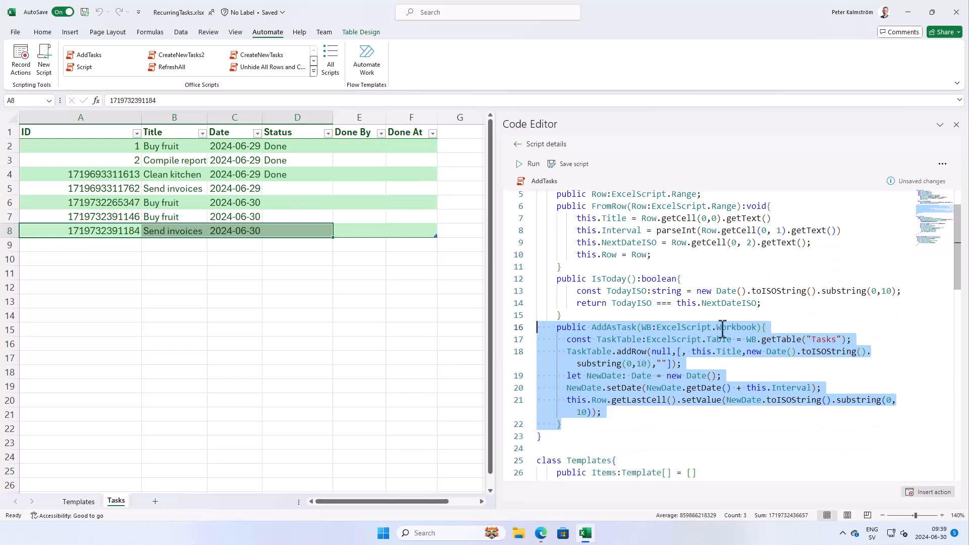
Append two extra "" values to the addRow array in AddAsTask for Done By and Done At.
click(628, 388)
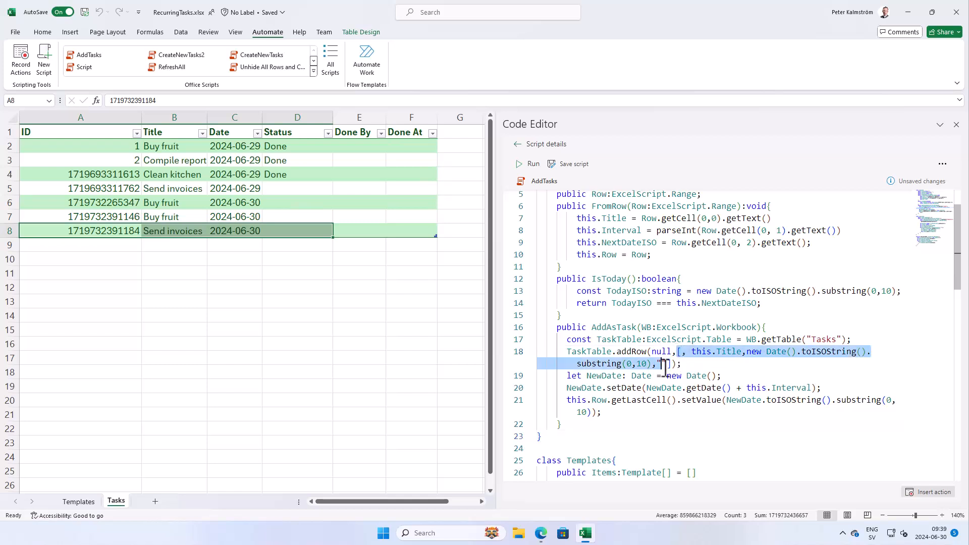
text(")
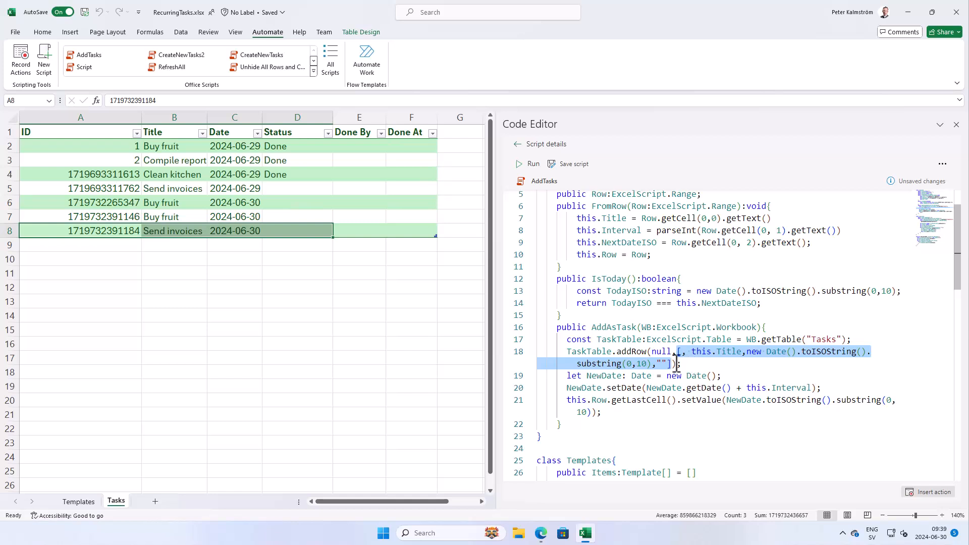
click(668, 363)
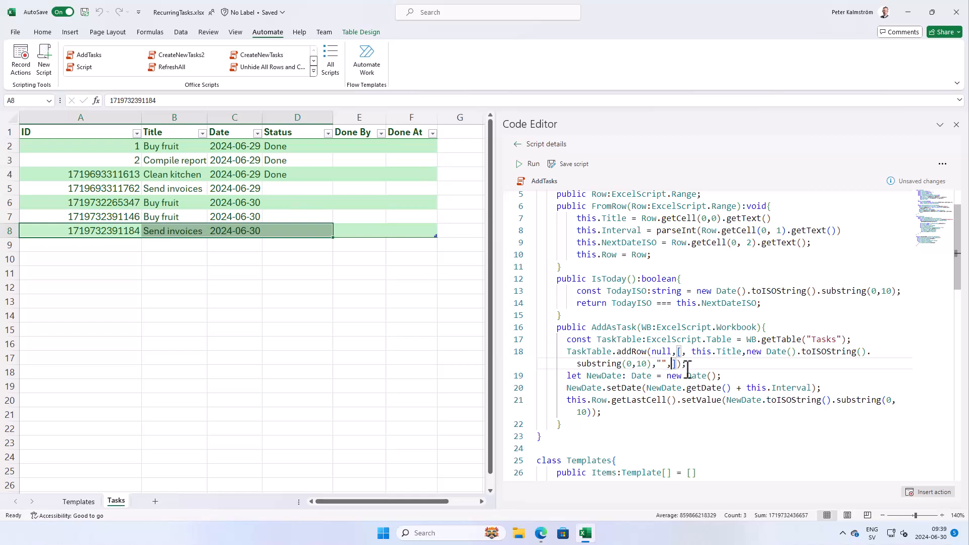
text(,"")
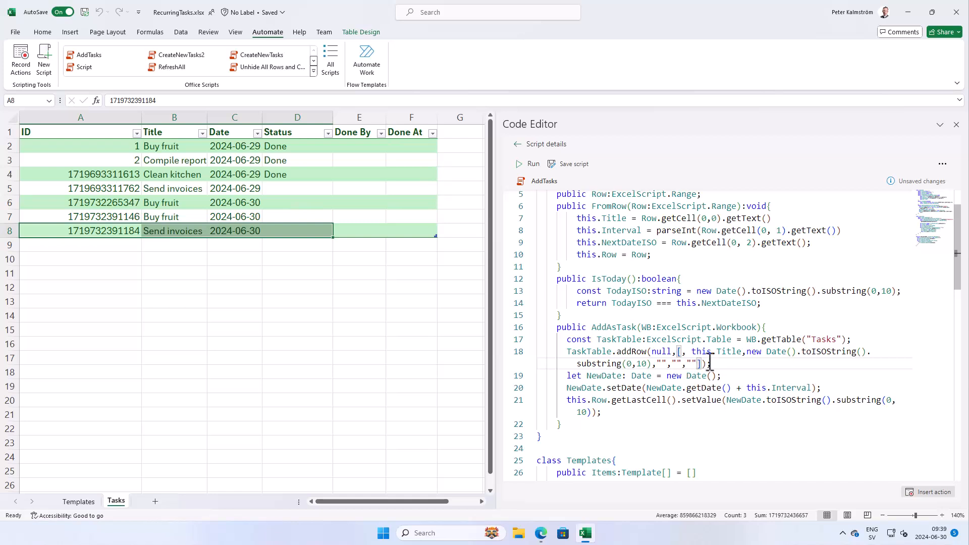
drag(678, 351, 702, 364)
text(public)
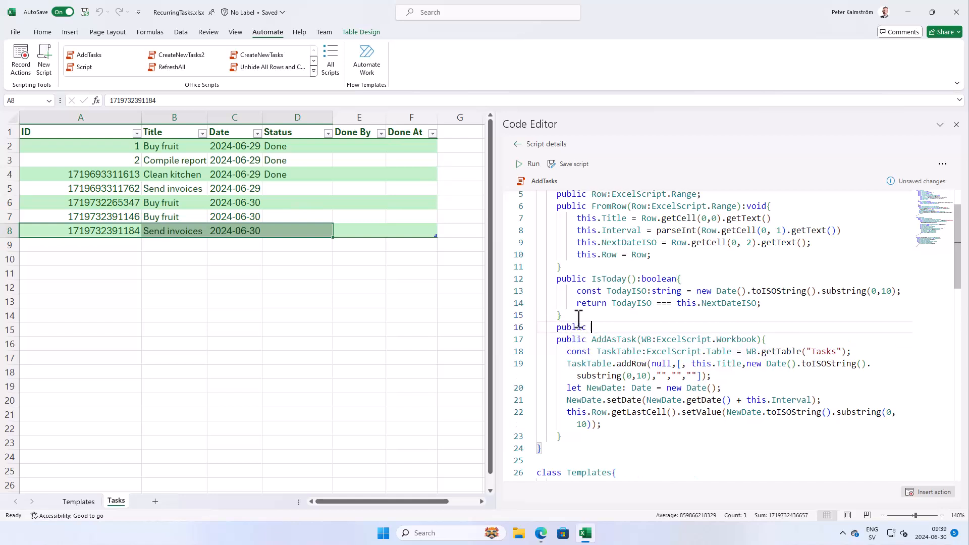
Declare a public ToNewTaskArray() method returning Array<string> in the Template class.
text(To)
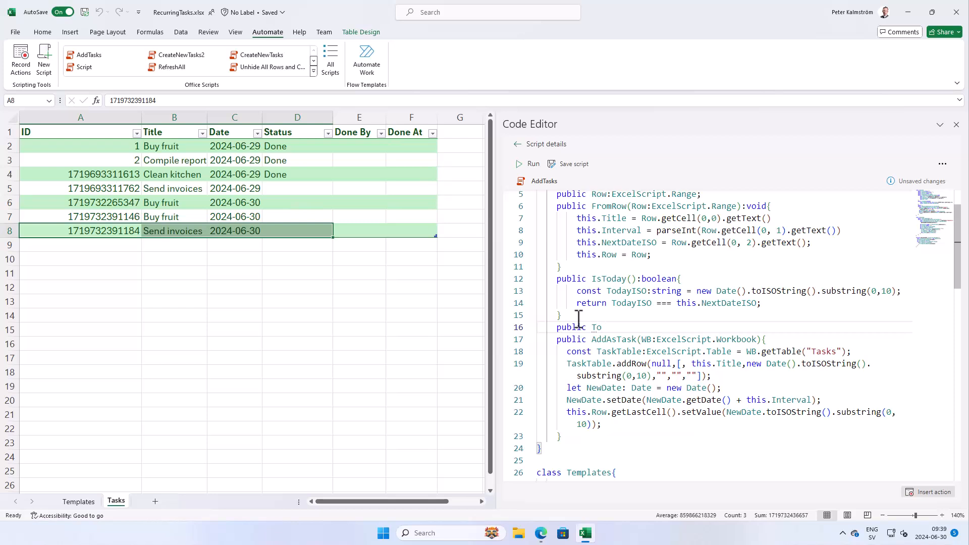
text(NewTaskArray()
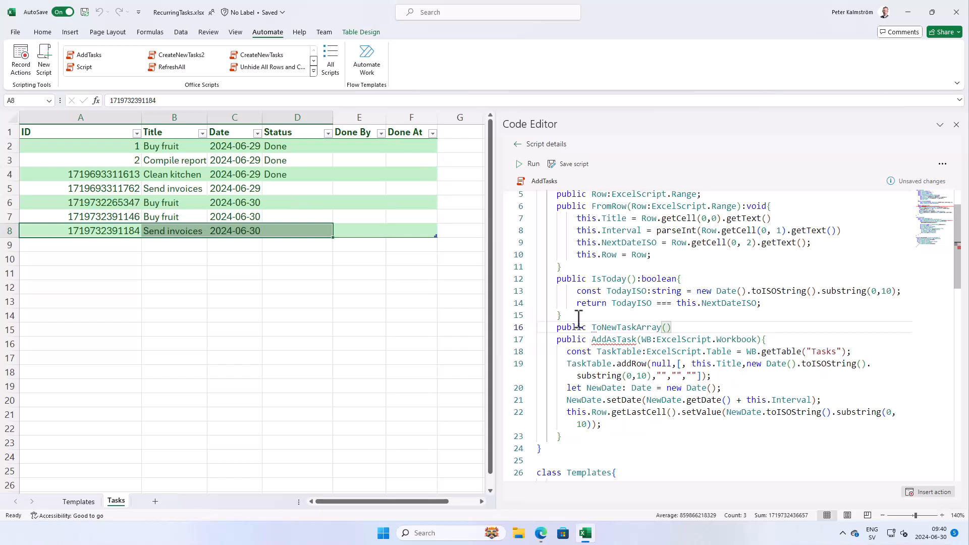
text(:)
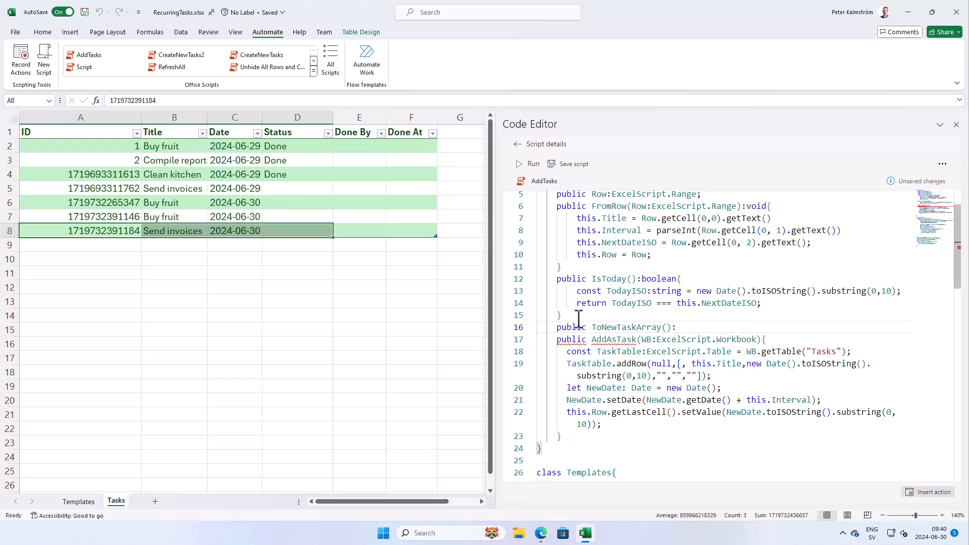
text(:Array)
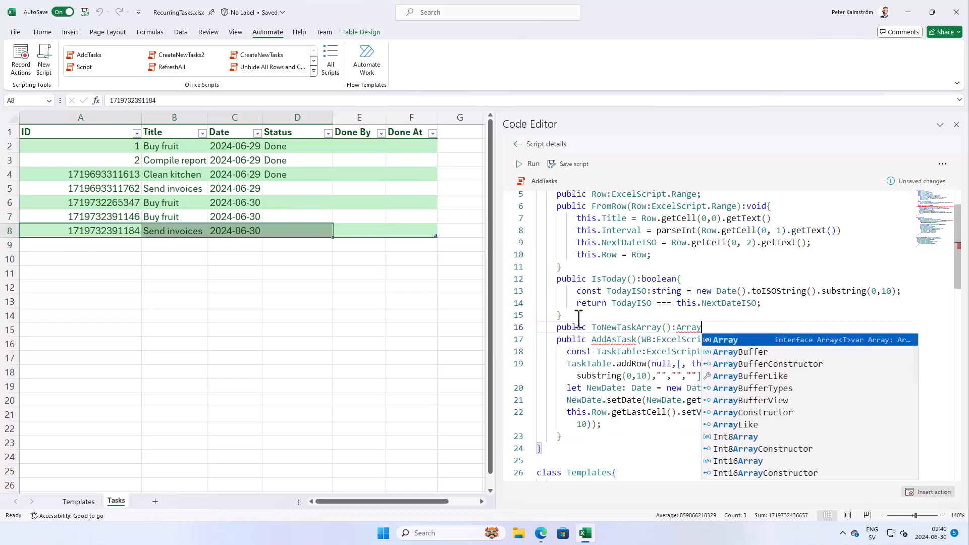
text(<string>)
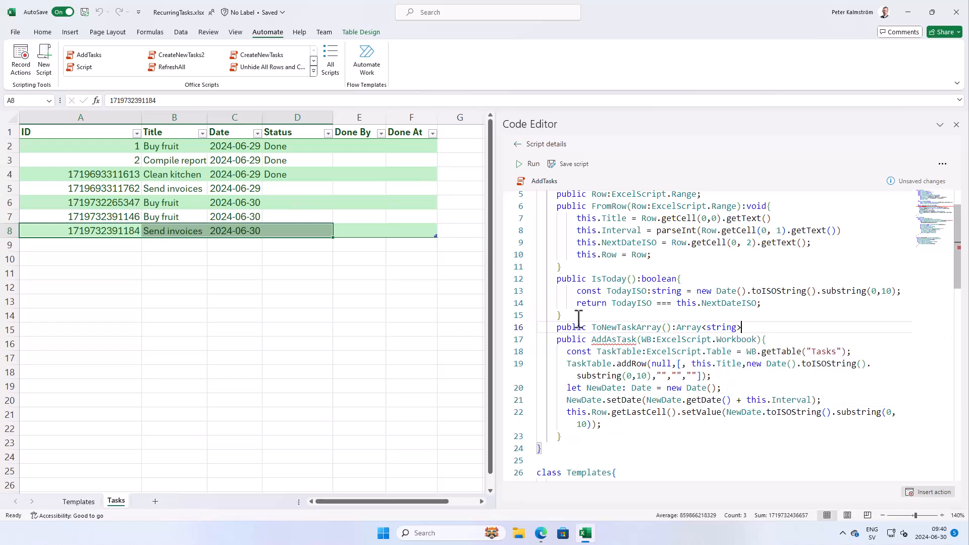
text({})
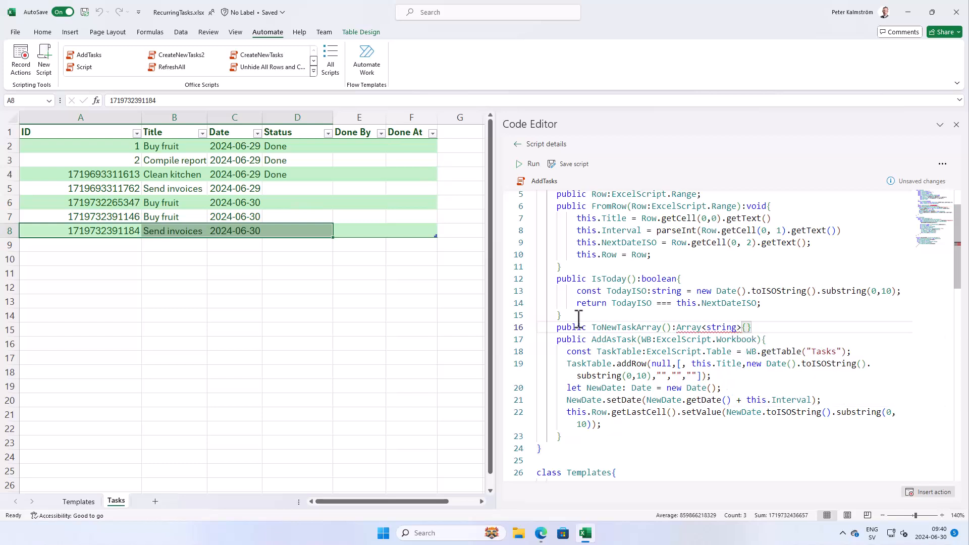
Inside it, declare let NewArray:Array<string> = []; as the starting empty array.
text(let)
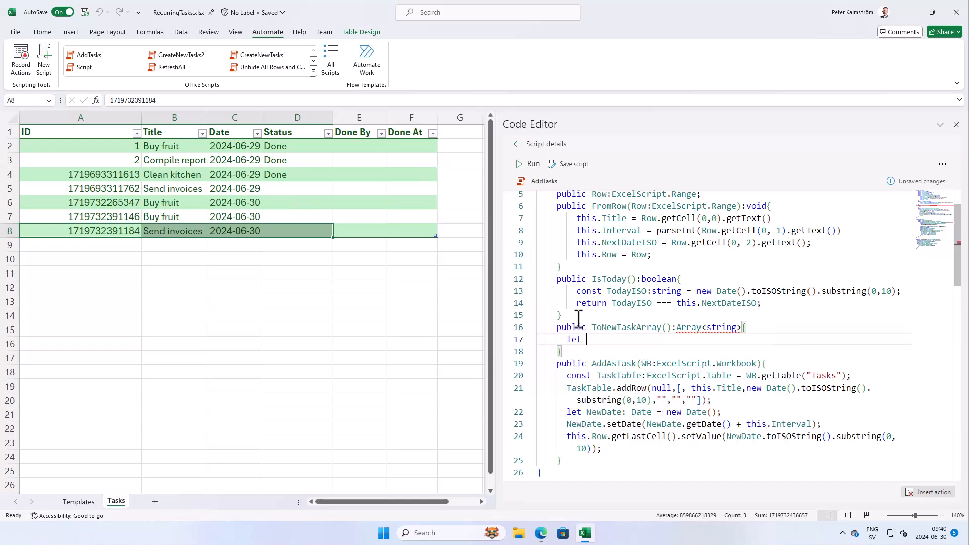
text(NewArray)
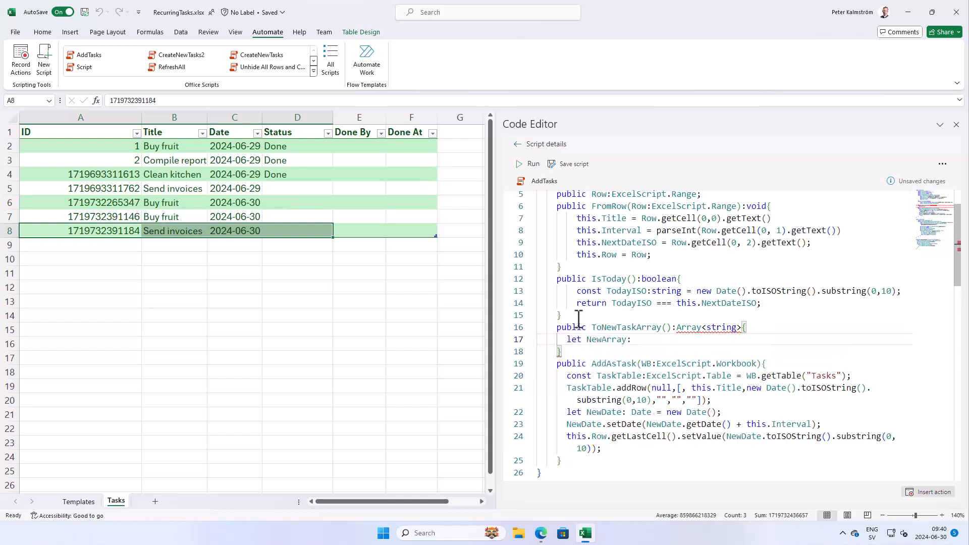
text(:Array)
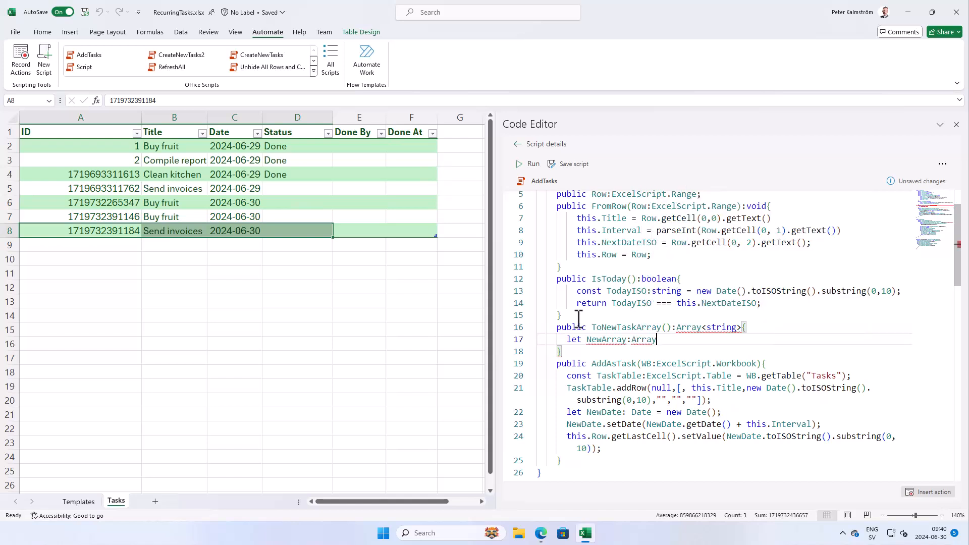
text(<string> = [)
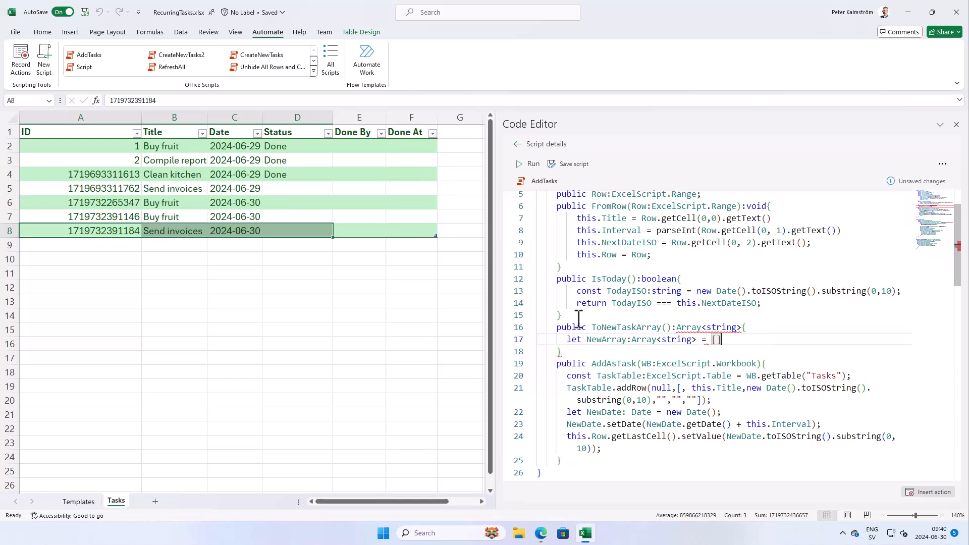
text(;)
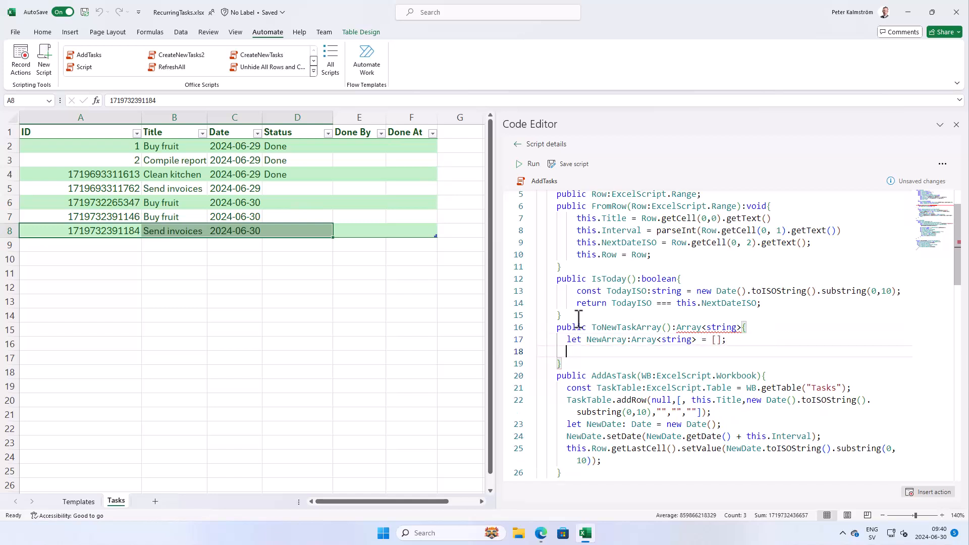
scroll(down, 3)
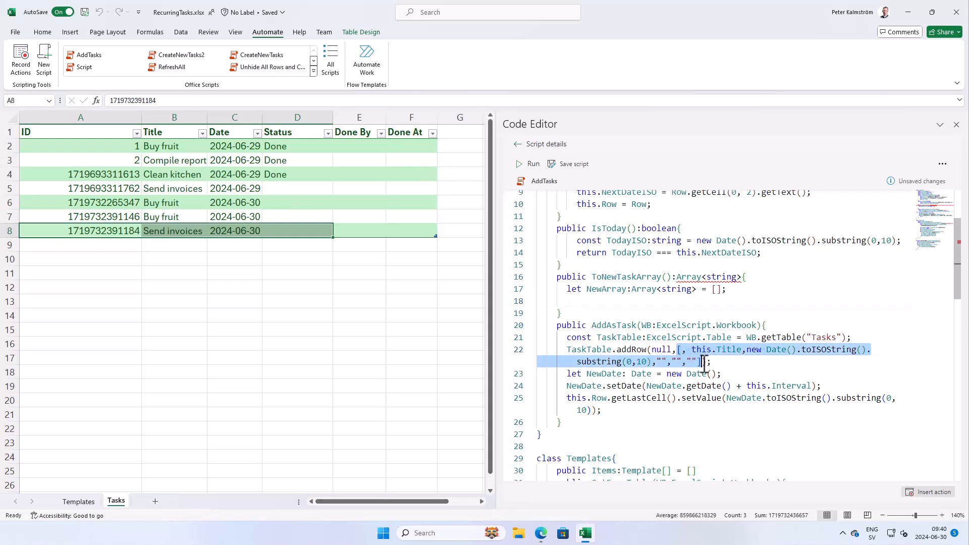
Move the row values into ToNewTaskArray and push the ID as new Date().getTime().toString(), commented //ID.
key(Delete)
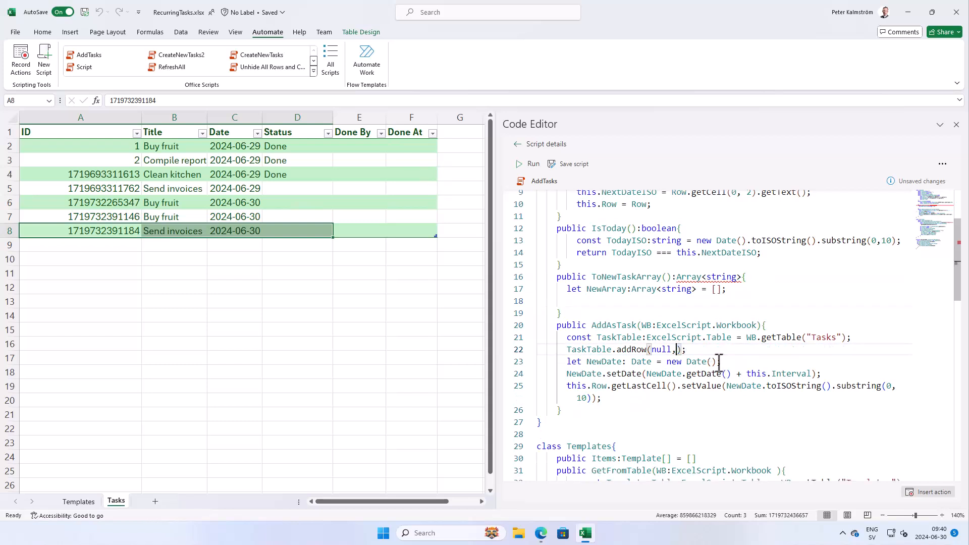
text(this.ToNewTaskArray()
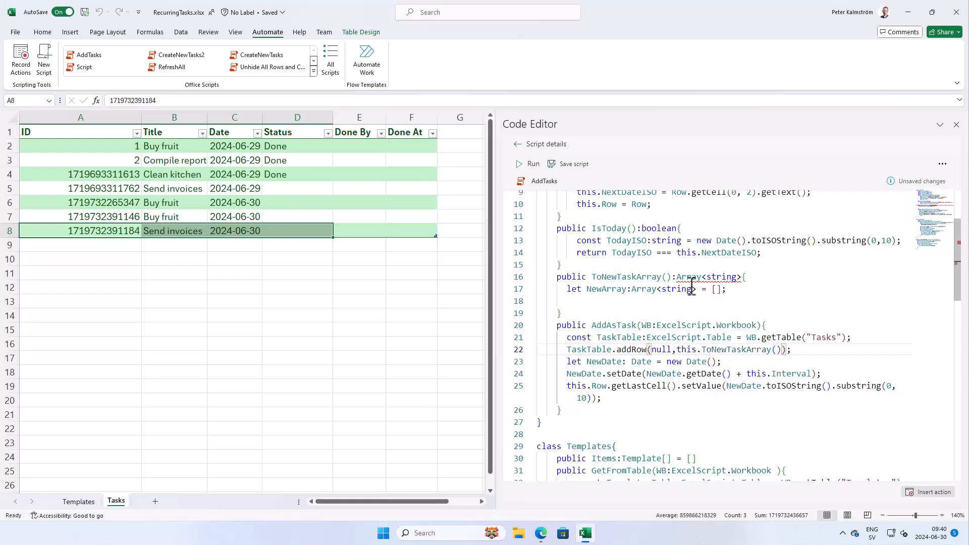
text([, this.Title,new Date().toISOString().substring(0,10),"","",""])
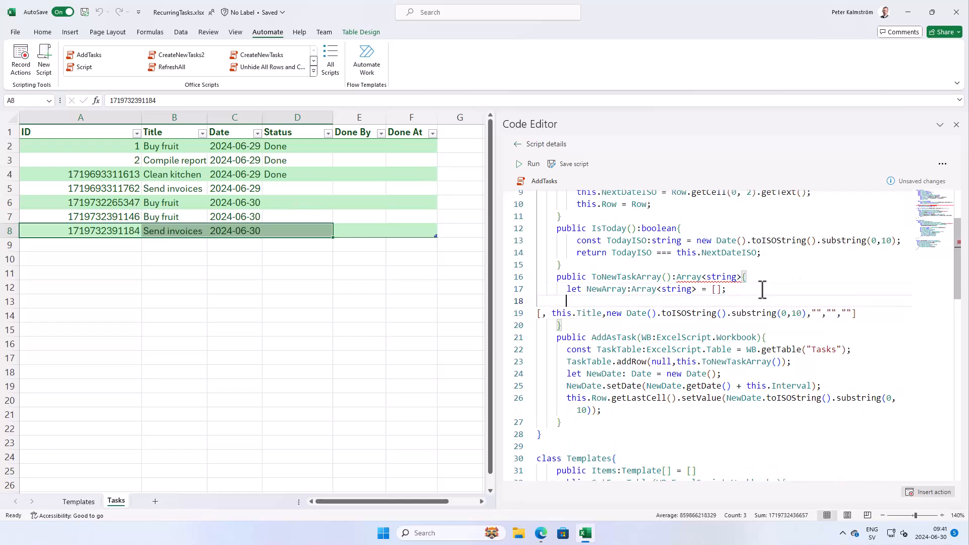
text(new)
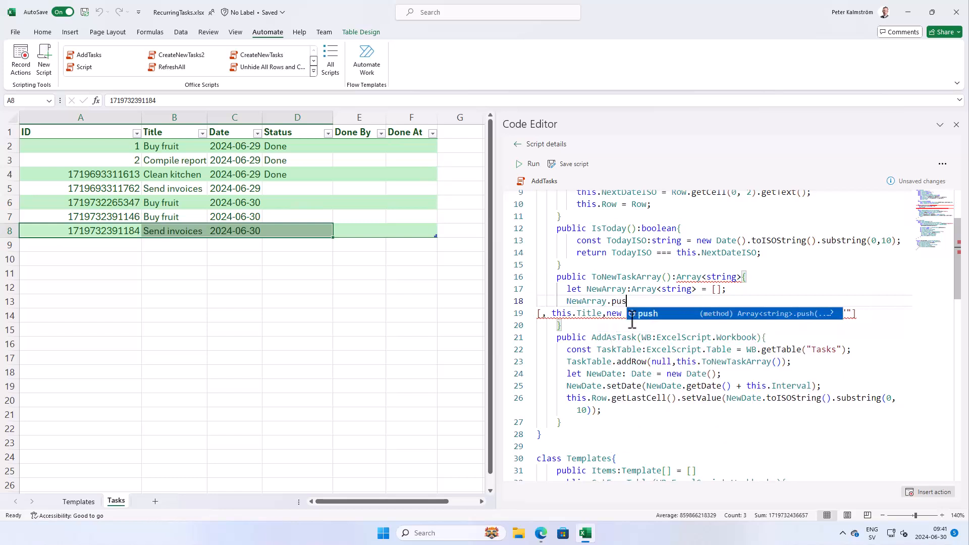
key(Enter)
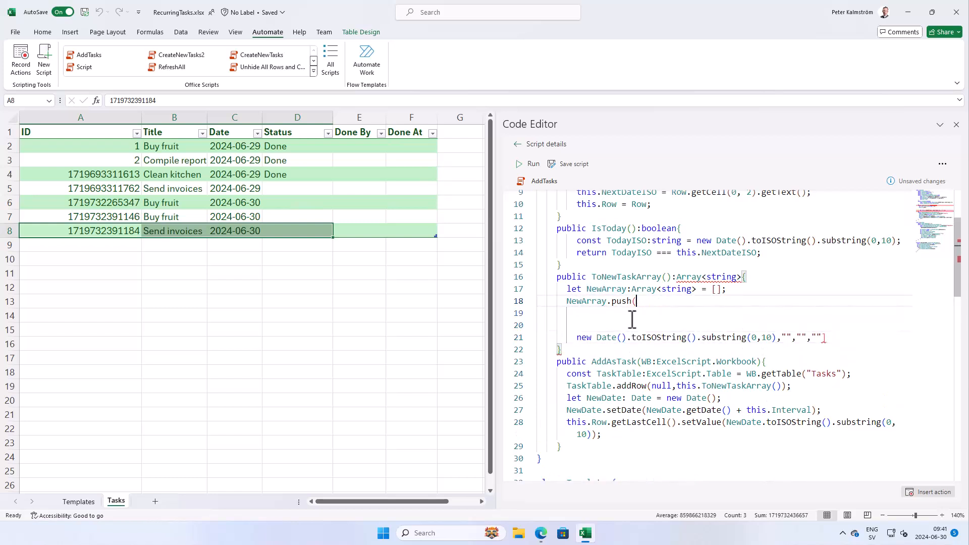
text(new d)
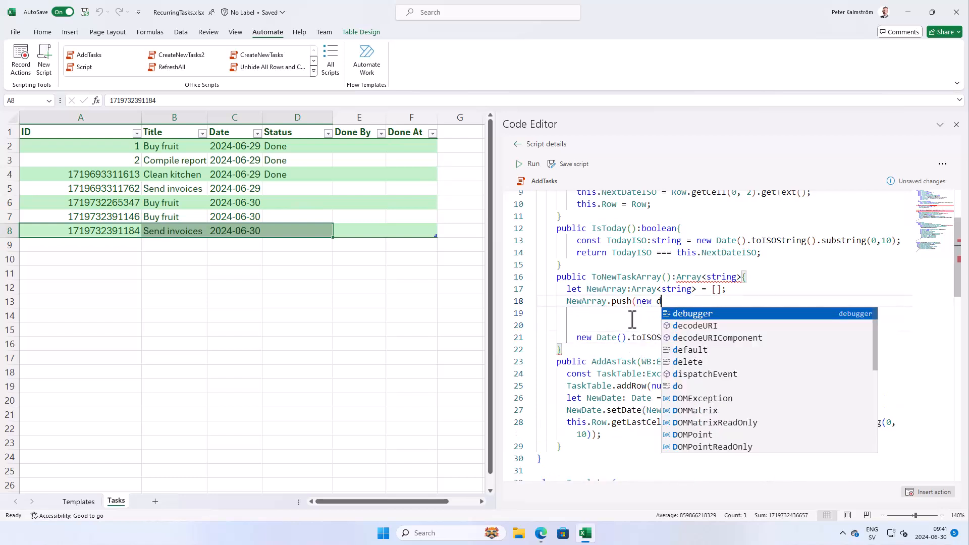
text(Date().)
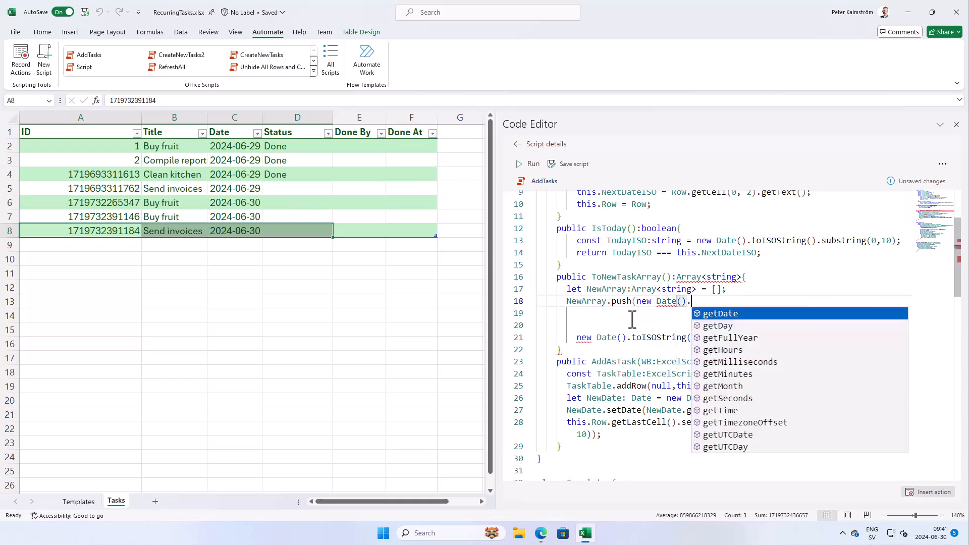
text(gett)
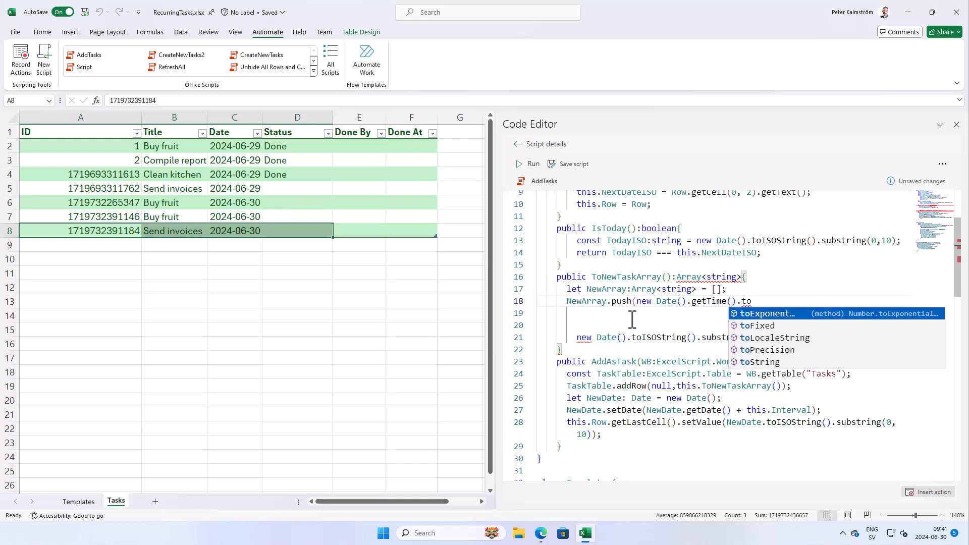
text(String)
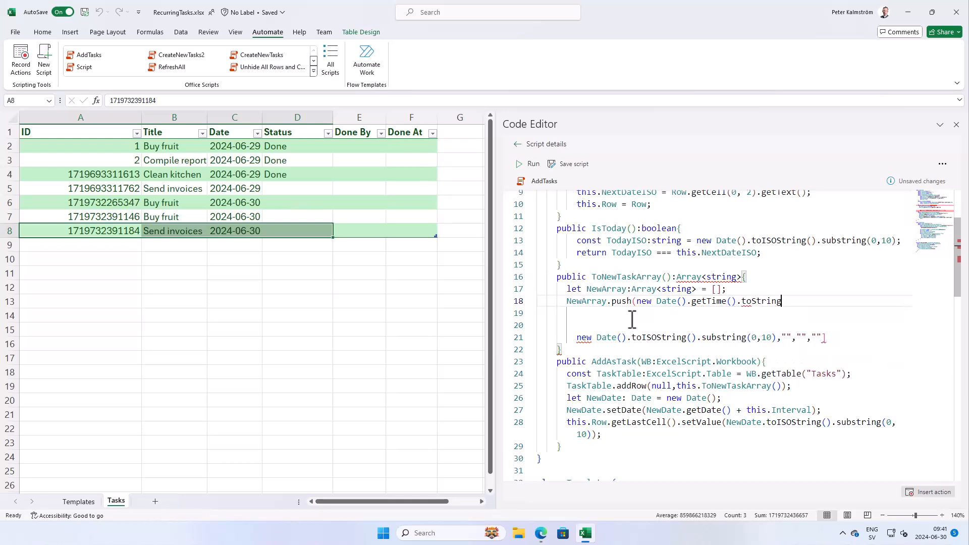
text(();)
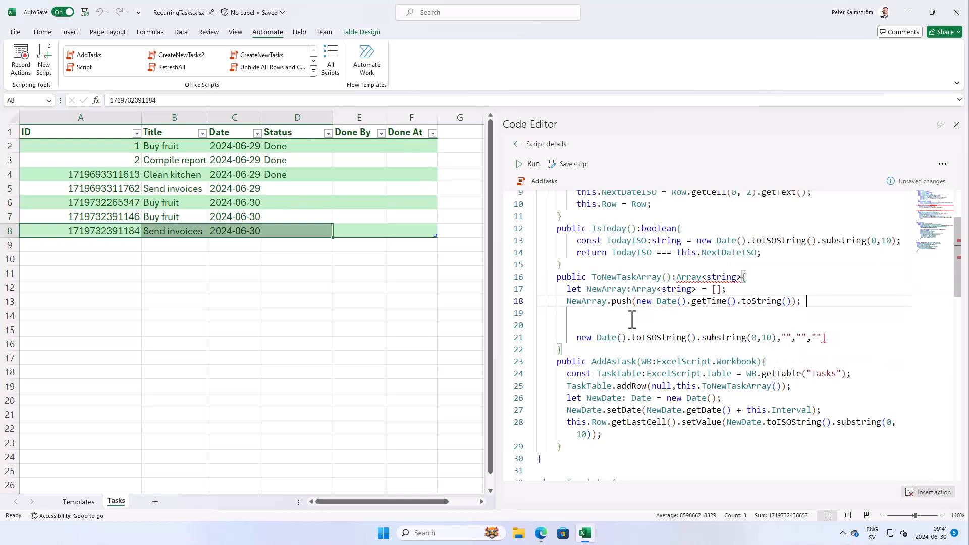
text(//ID)
click(738, 313)
text(NewArray.push)
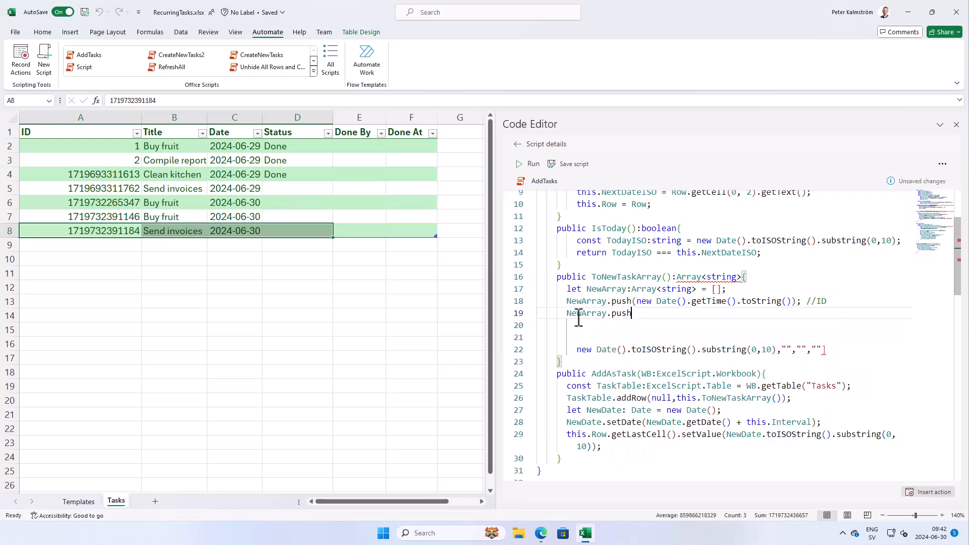
Push this.Title and today's ISO date onto NewArray, commenting the date line //Date.
text((this.Title);)
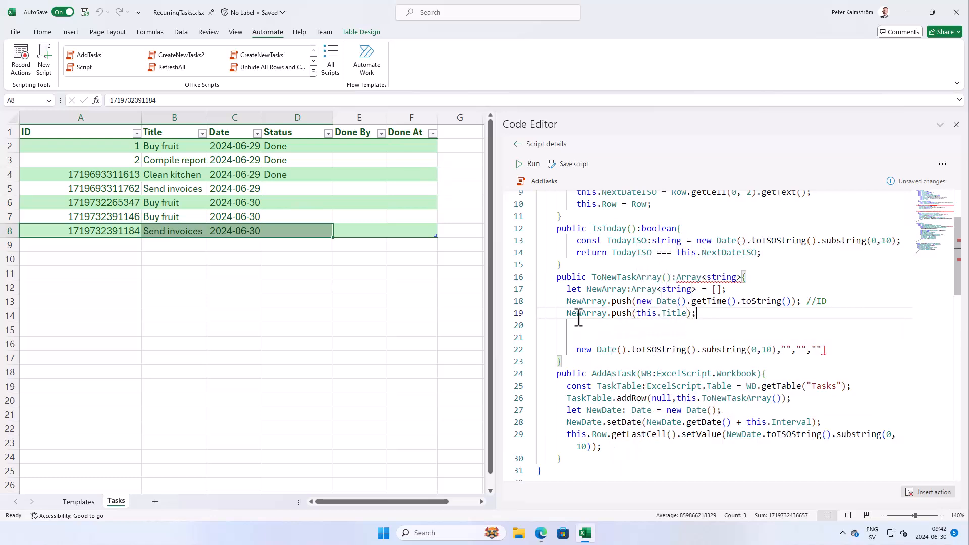
text(new)
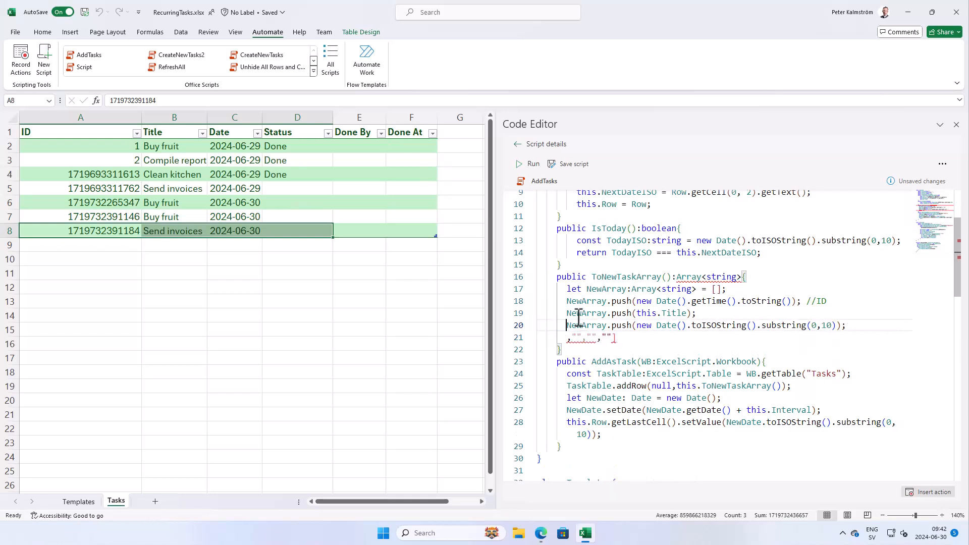
text(//D)
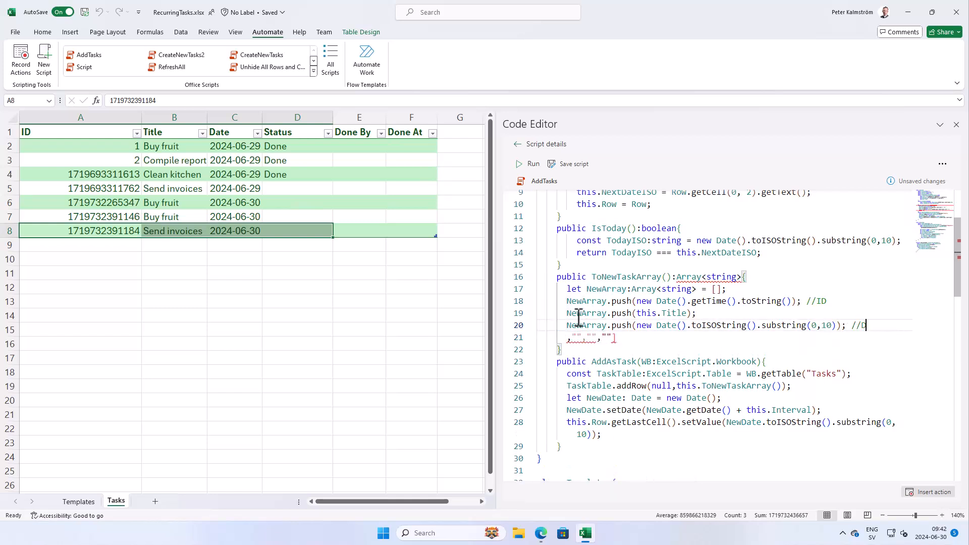
text(ate)
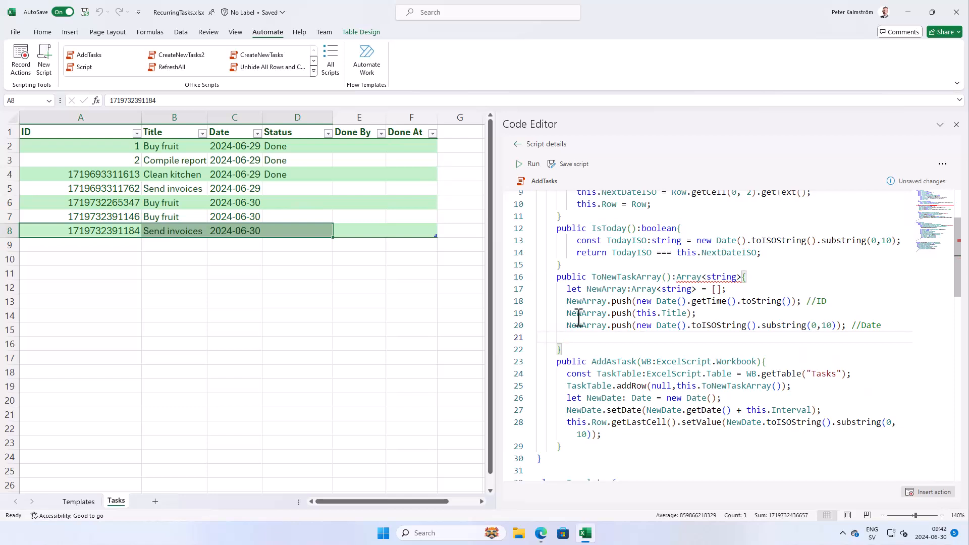
mouse_move(414, 146)
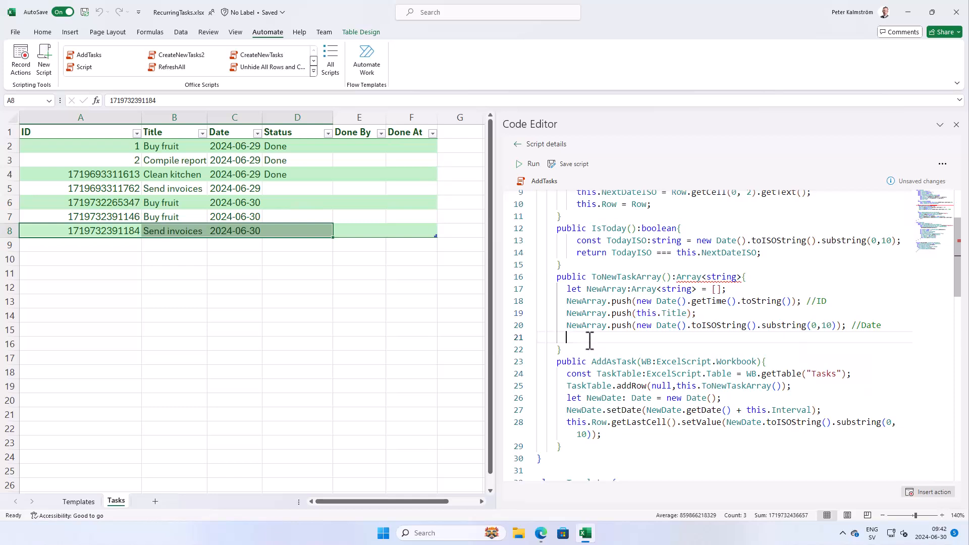
Add NewArray.push("") lines commented //Status, //Done By and //Done At.
text(NewArray.push(this.Title);)
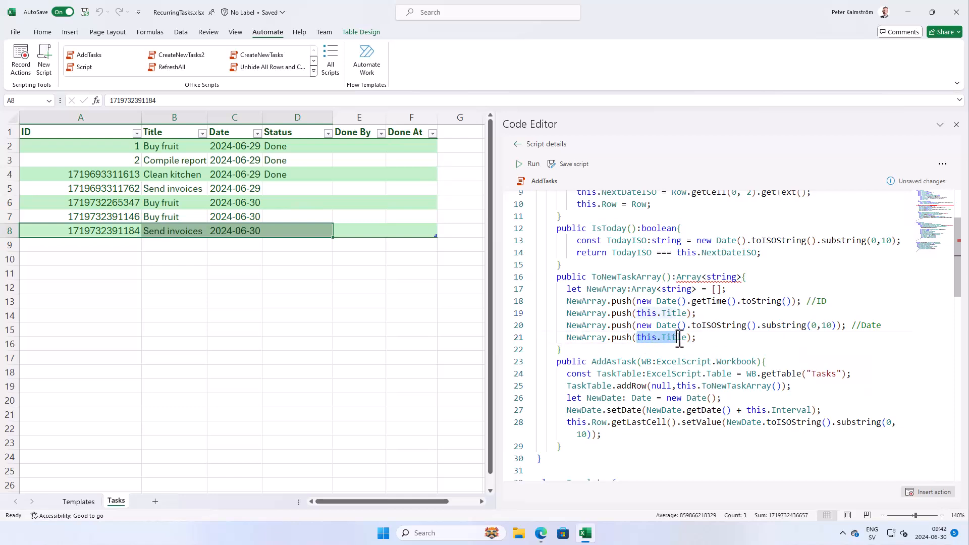
mouse_move(680, 337)
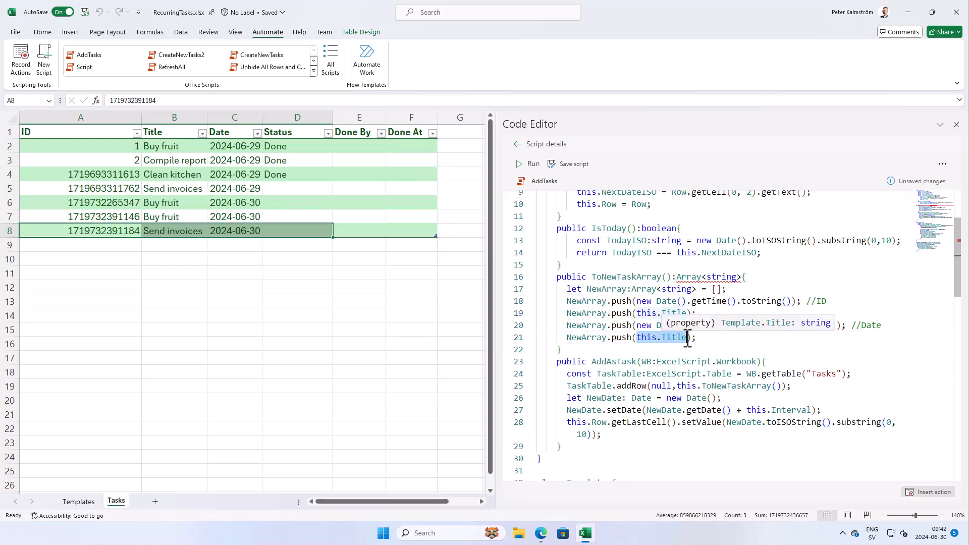
text("")
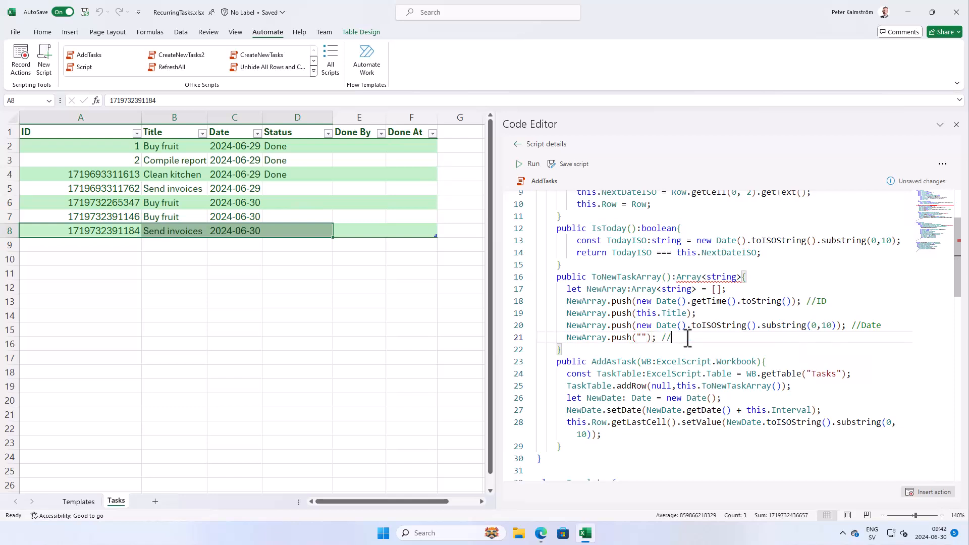
text(Status)
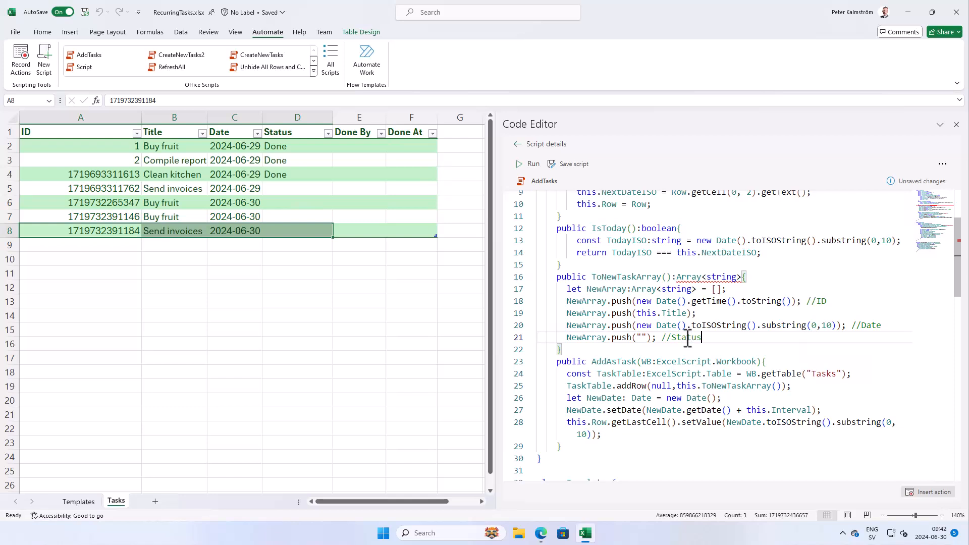
key(Enter)
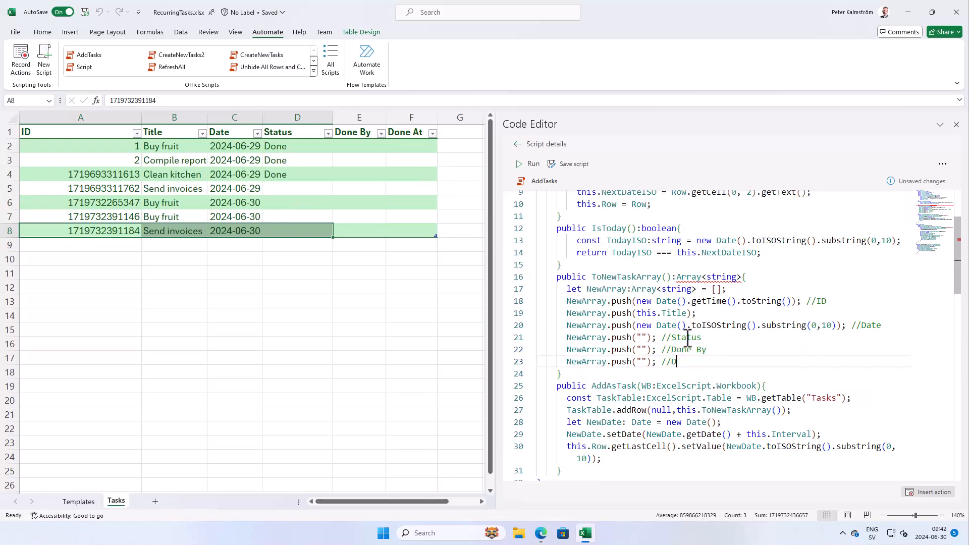
text(one At)
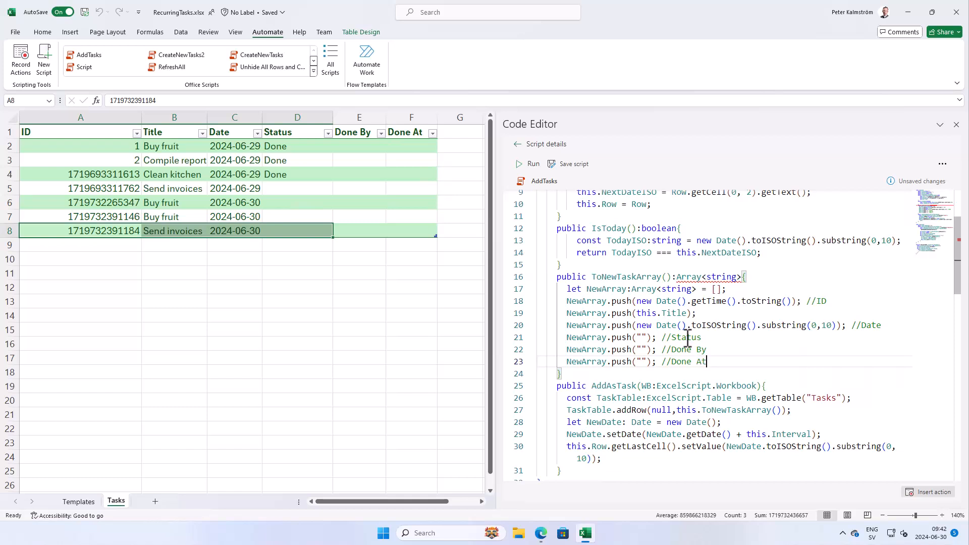
End the method with return NewArray;.
text(return NewArray)
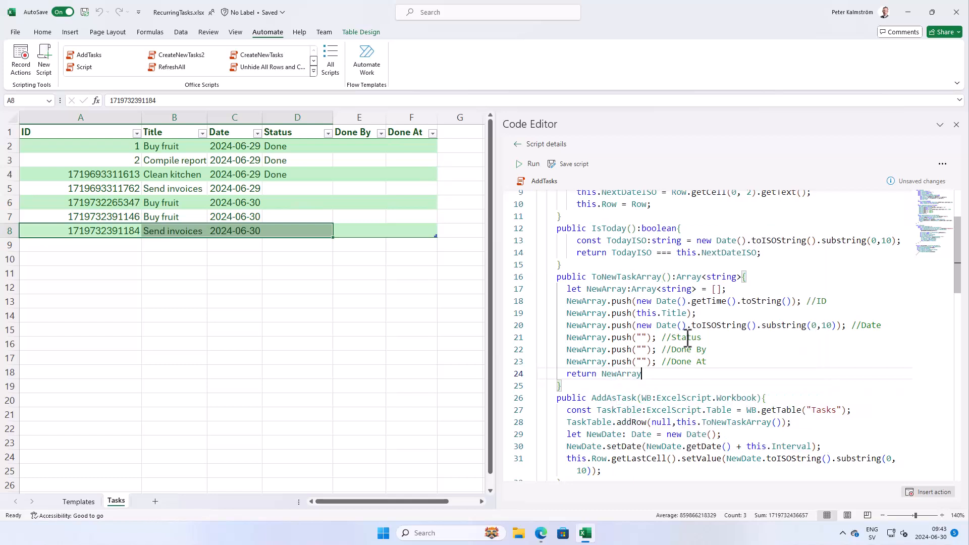
text(;)
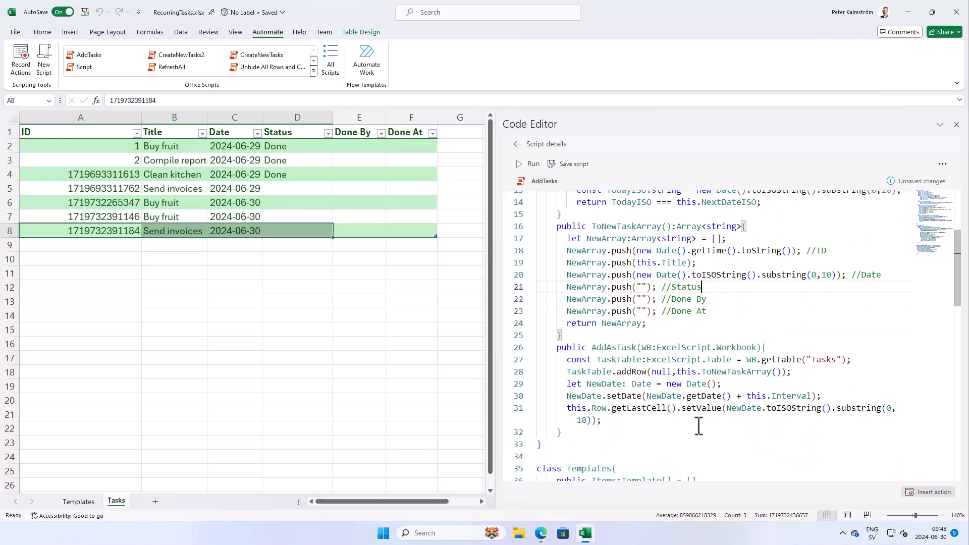
mouse_move(770, 396)
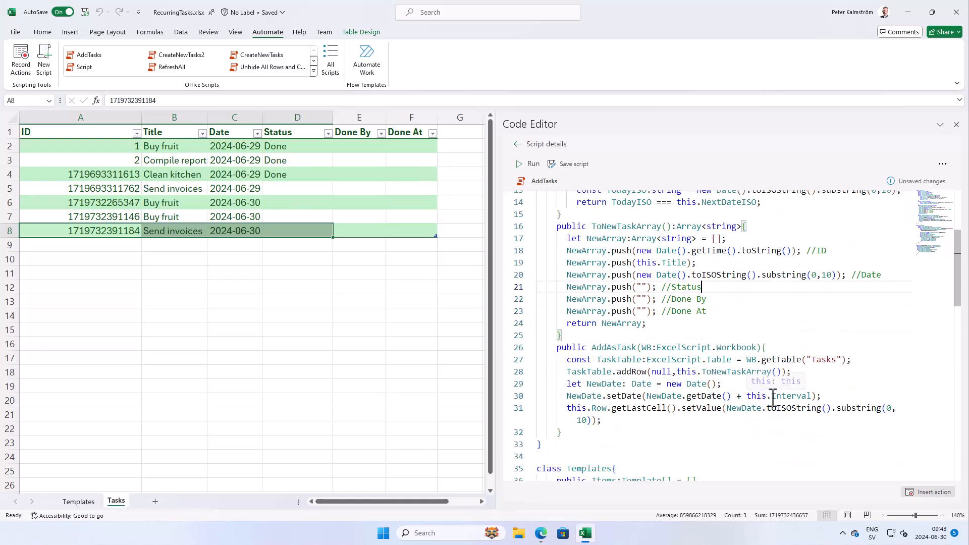
mouse_move(585, 335)
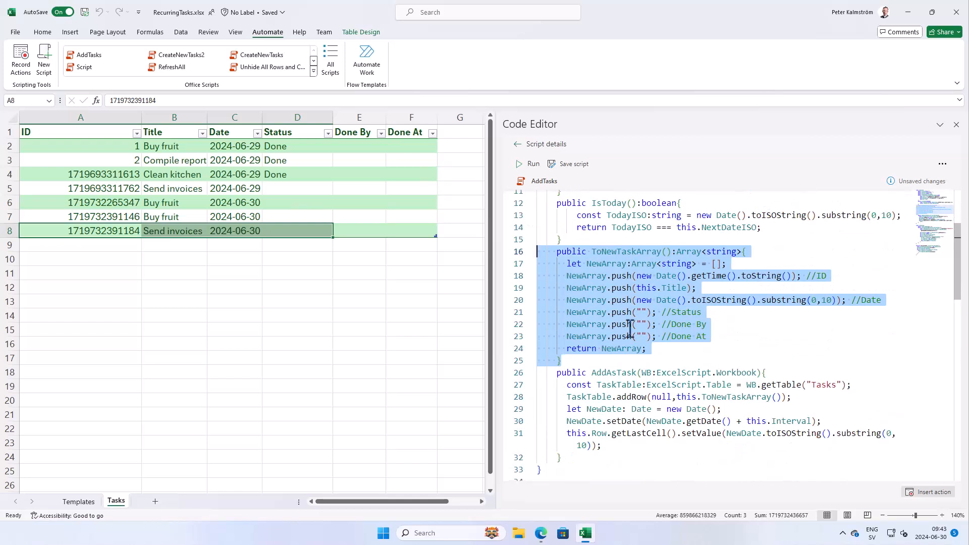
mouse_move(776, 397)
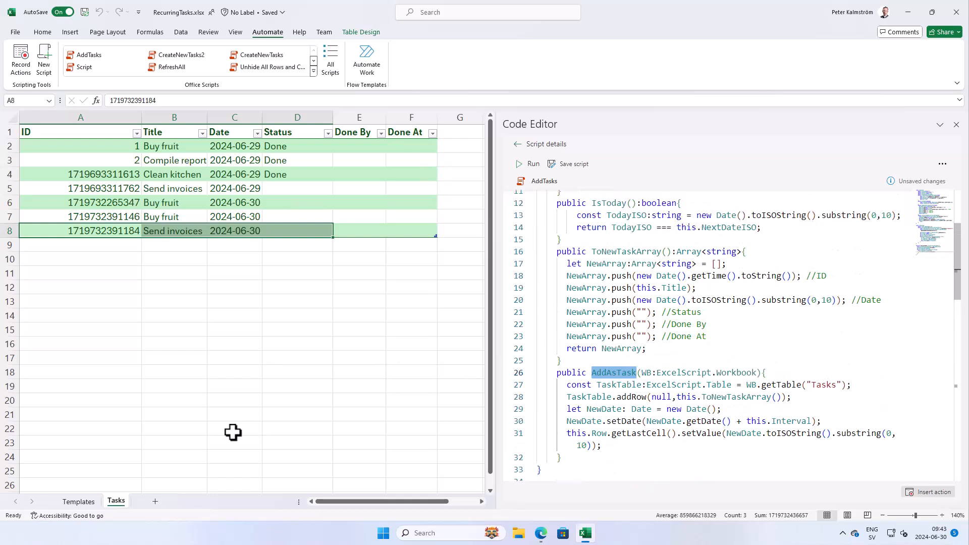
Set Buy fruit and Send invoices Next dates to 2024-06-30 on Templates and run the AddTasks script.
click(78, 502)
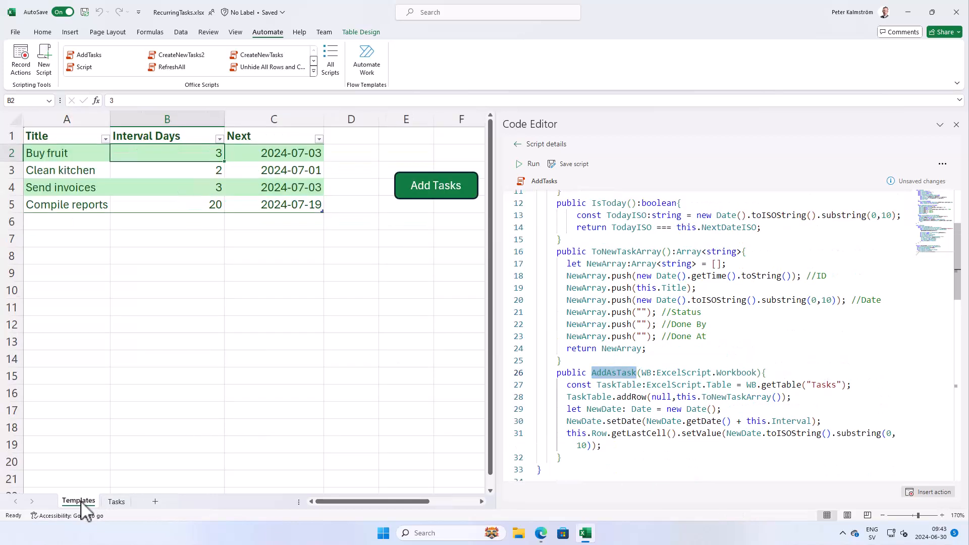
click(288, 154)
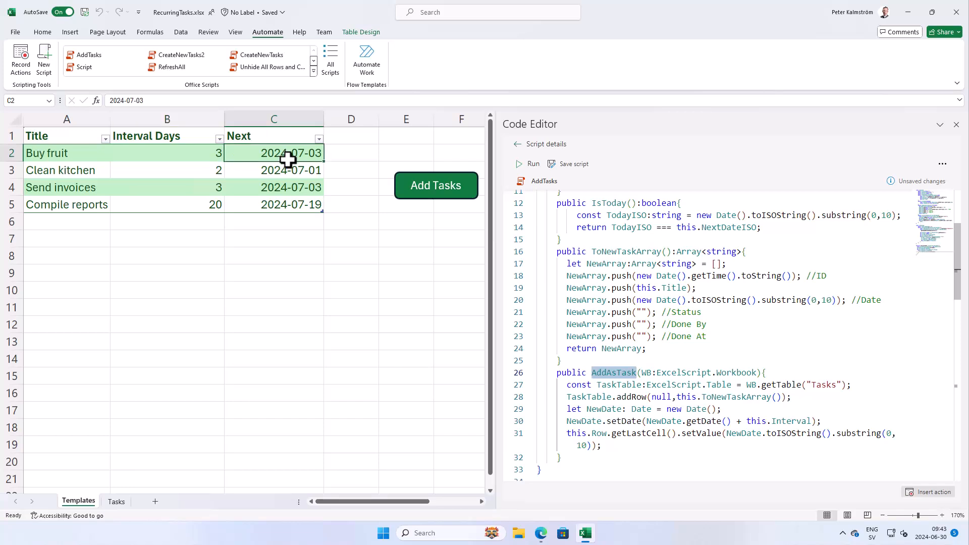
text(20)
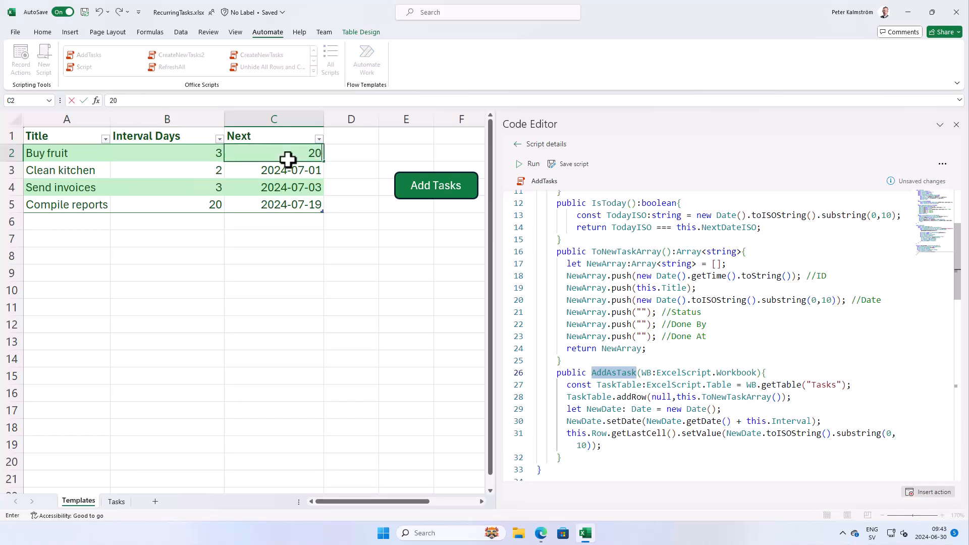
text(2024-06-30)
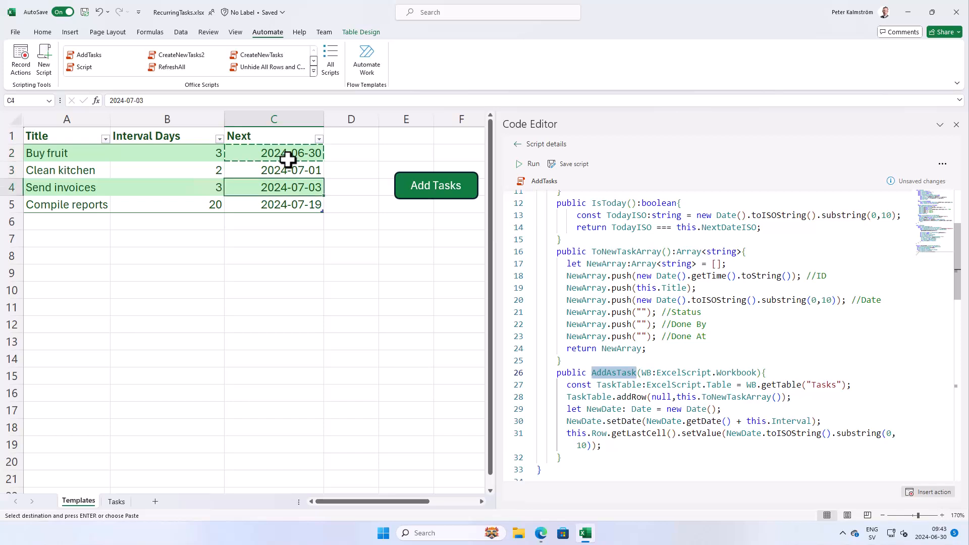
click(274, 204)
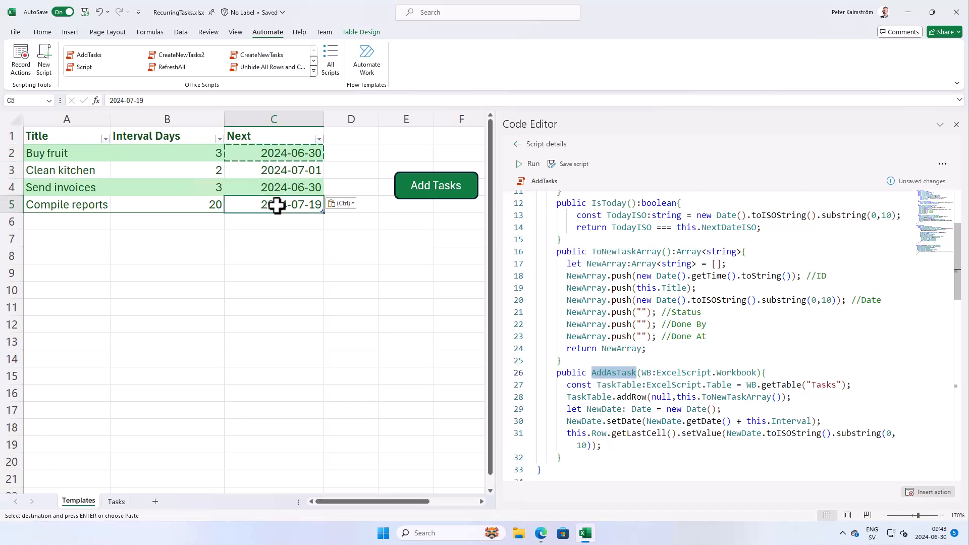
mouse_move(533, 163)
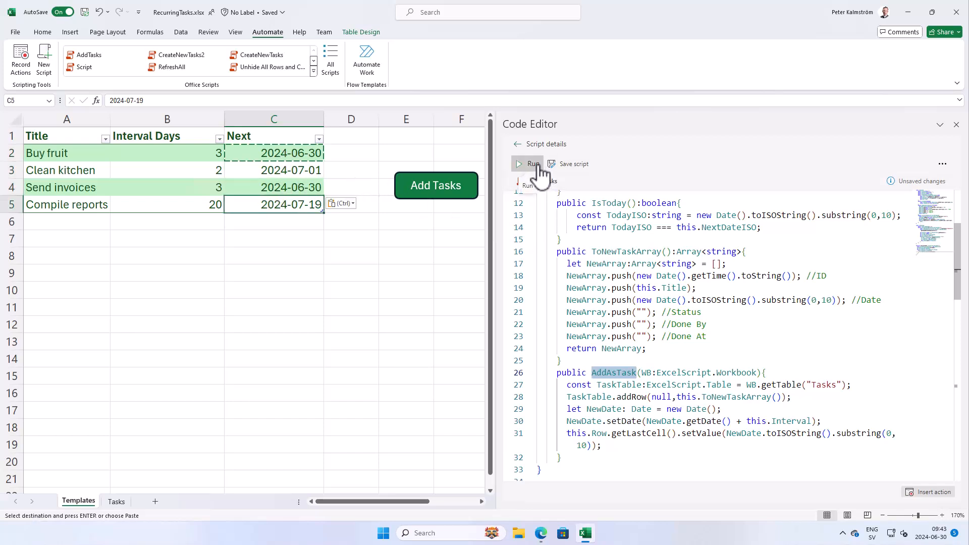
click(527, 164)
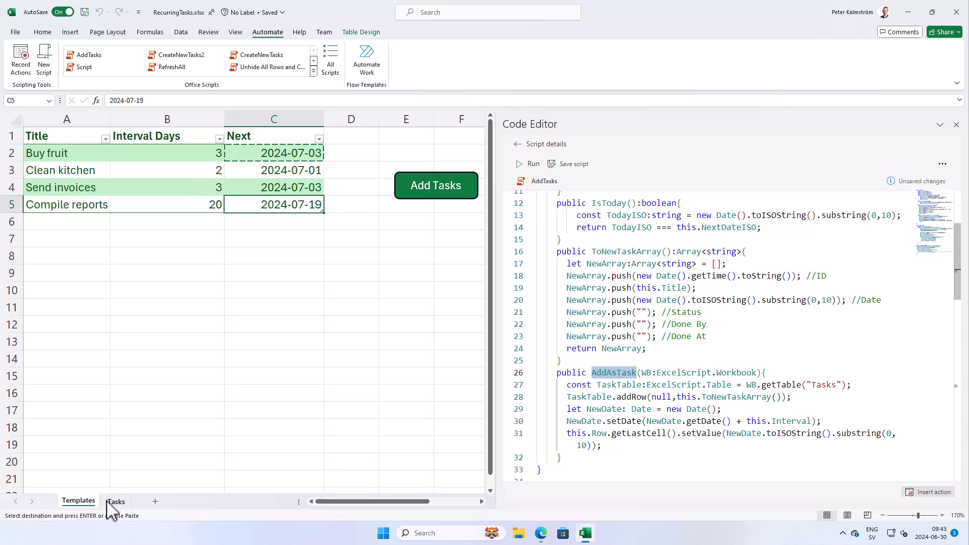
Reset all four template Next dates to 2024-06-30, run Add Tasks, and view the new rows on Tasks.
click(115, 502)
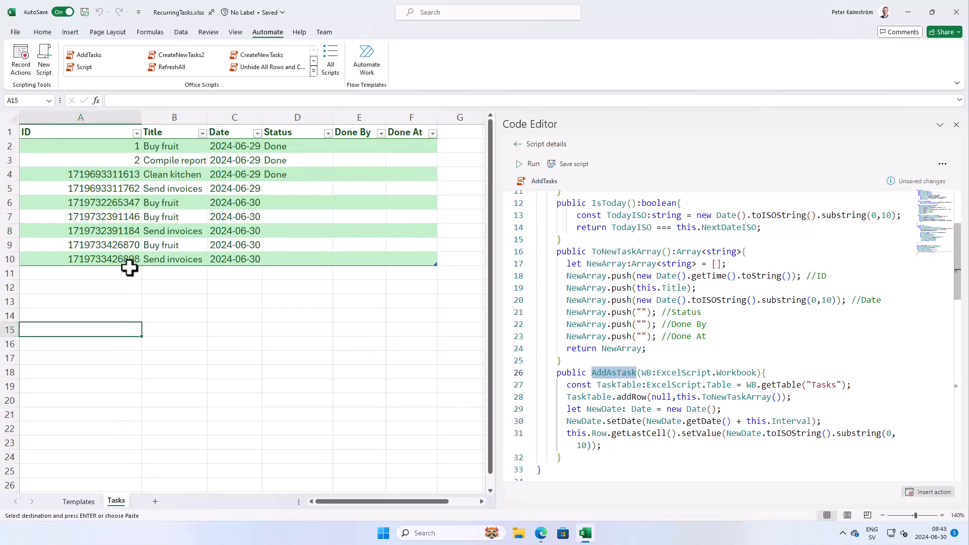
mouse_move(129, 432)
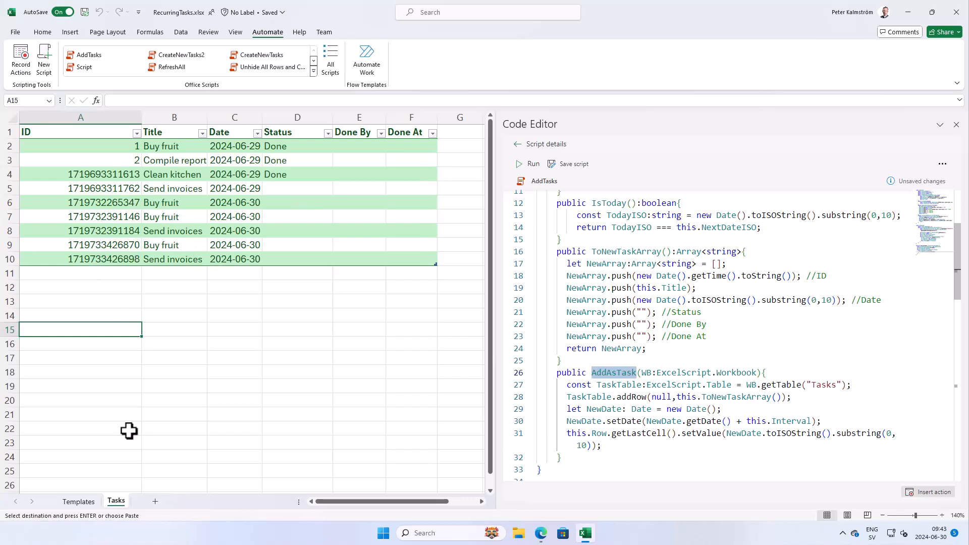
click(79, 501)
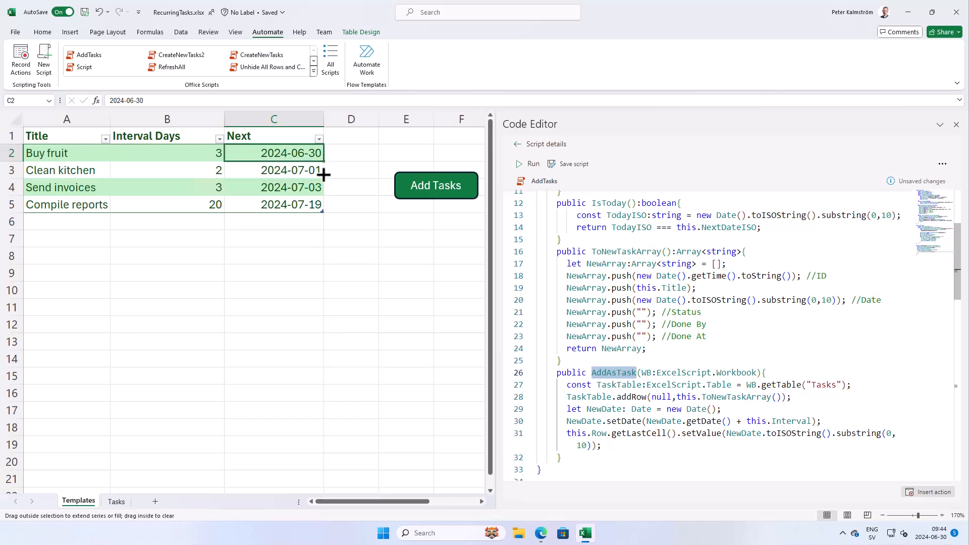
drag(321, 152, 321, 204)
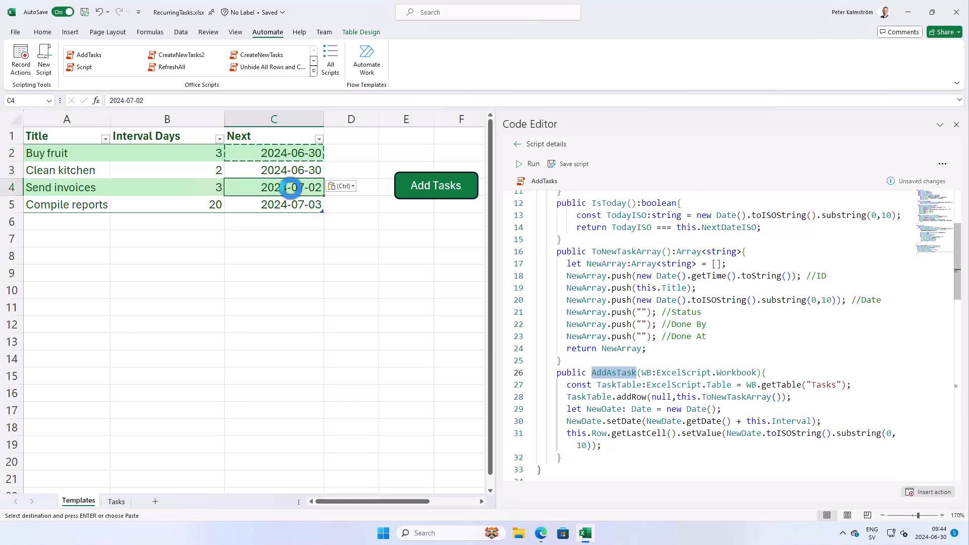
click(437, 186)
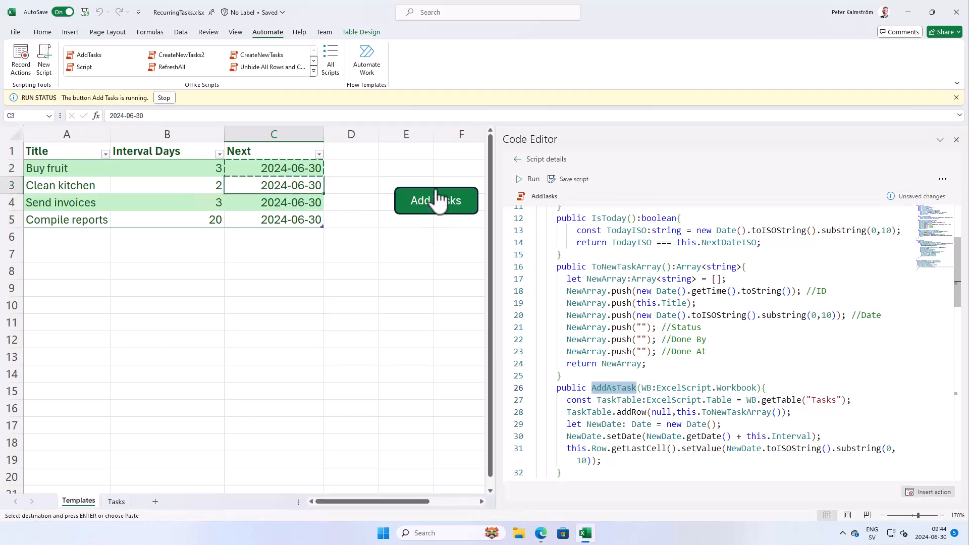
click(436, 200)
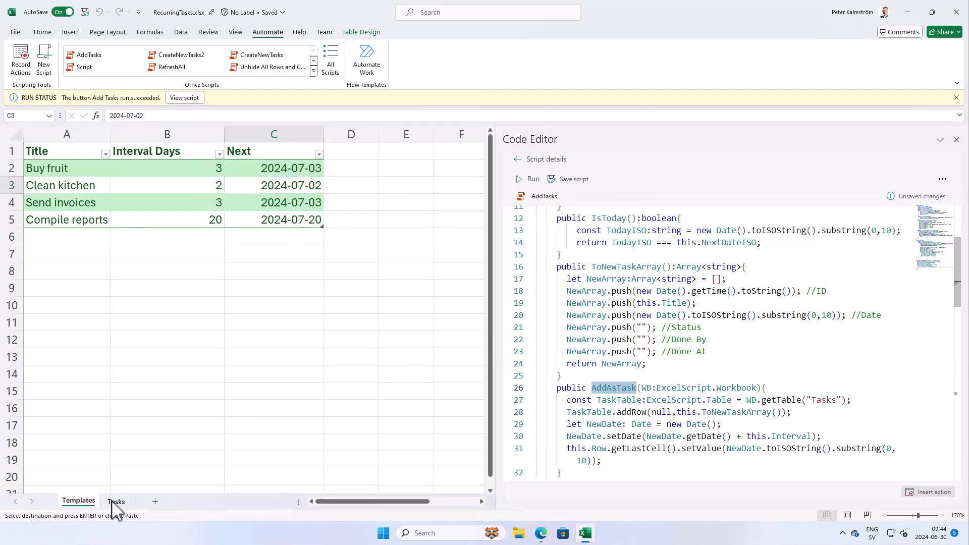
click(115, 501)
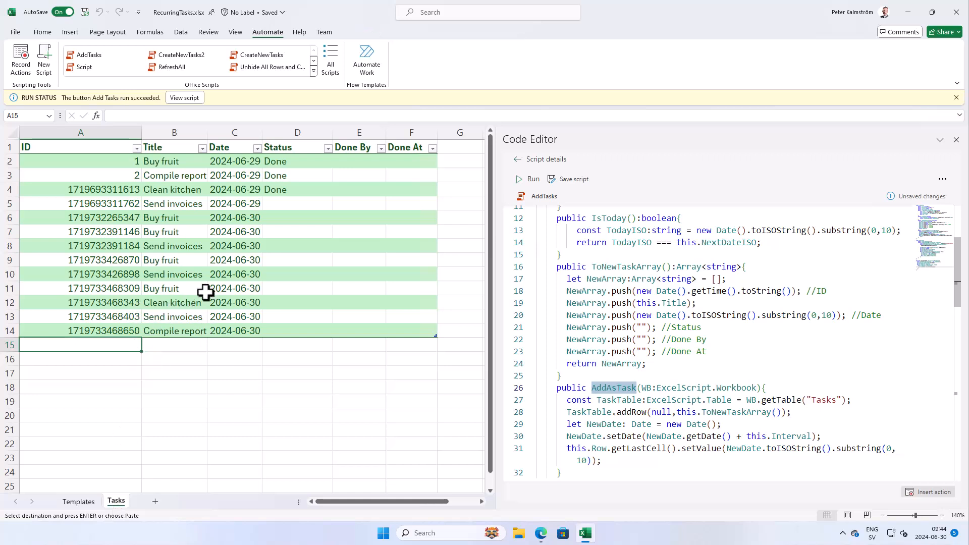
mouse_move(554, 544)
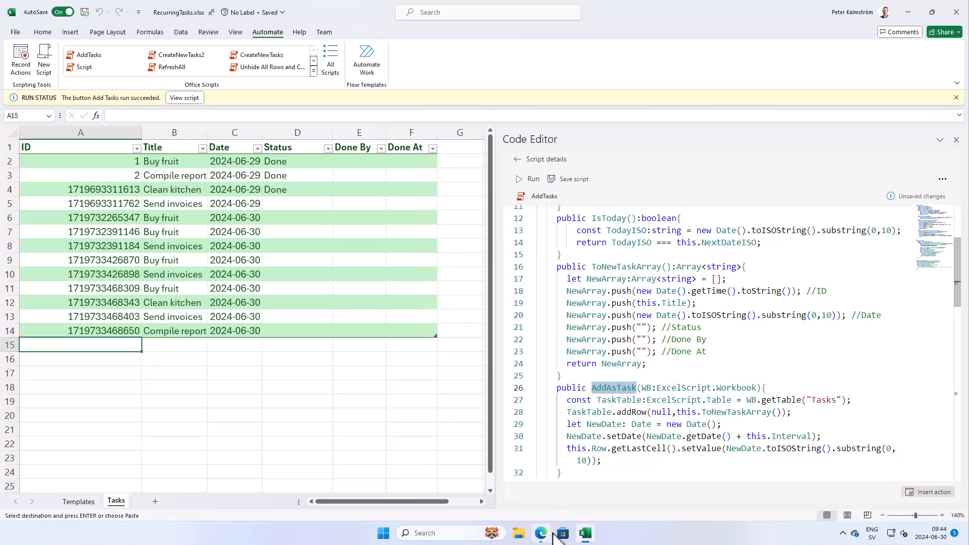
Back in Power Apps Studio editing mode, rename the gallery's check icon to btnSaveTask.
click(540, 533)
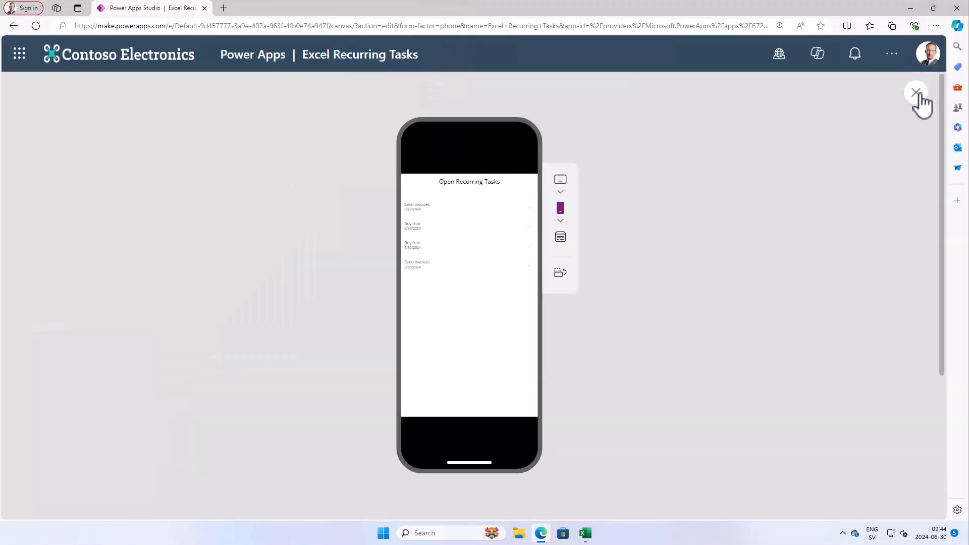
click(916, 92)
text(S)
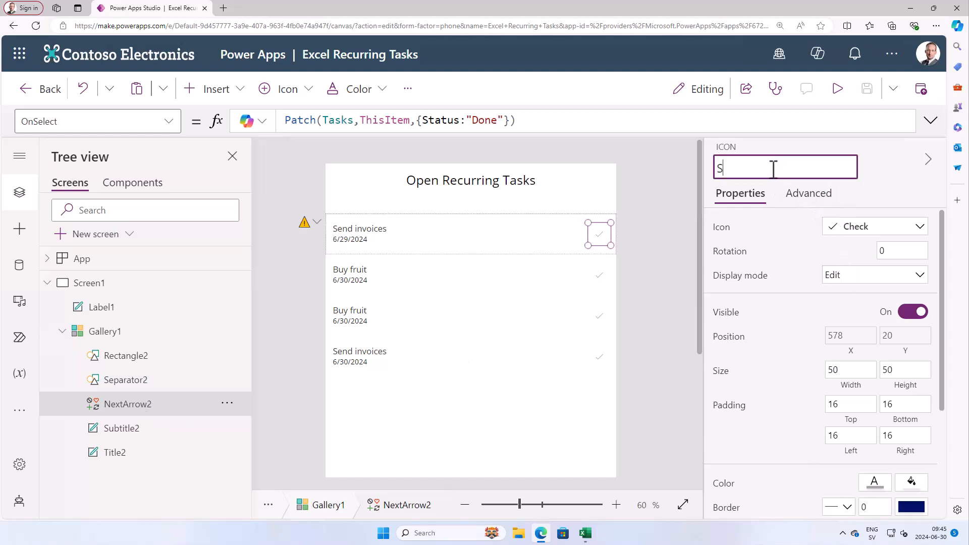
text(aveTaskj)
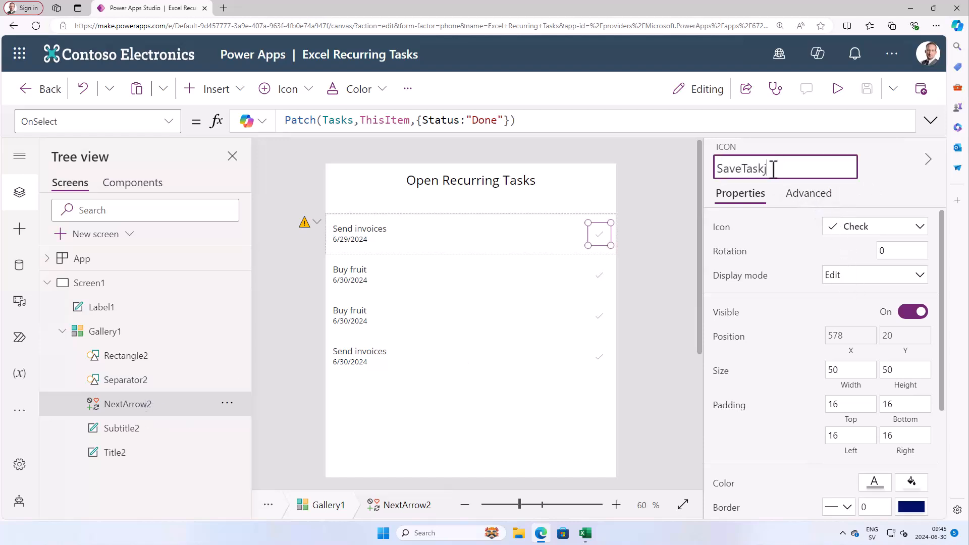
key(Enter)
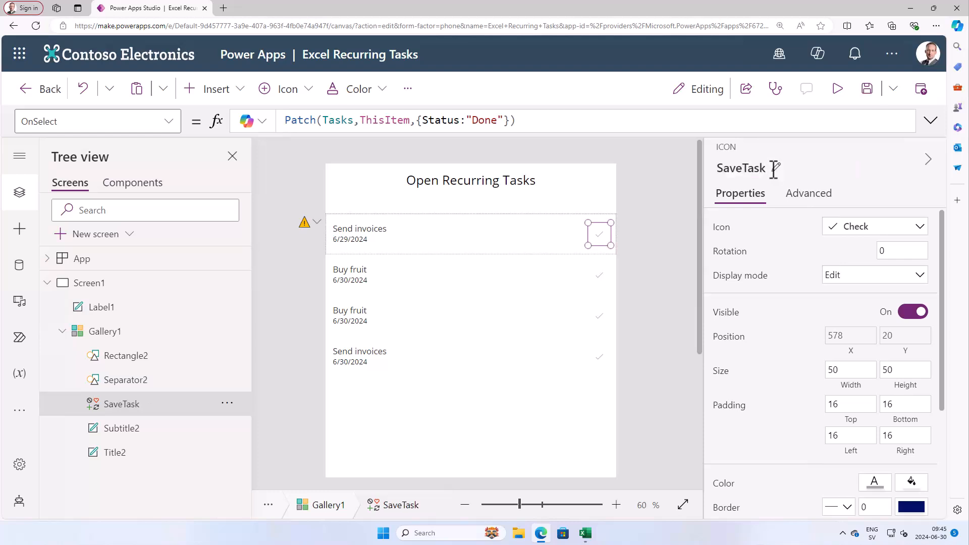
double_click(741, 167)
text(bt)
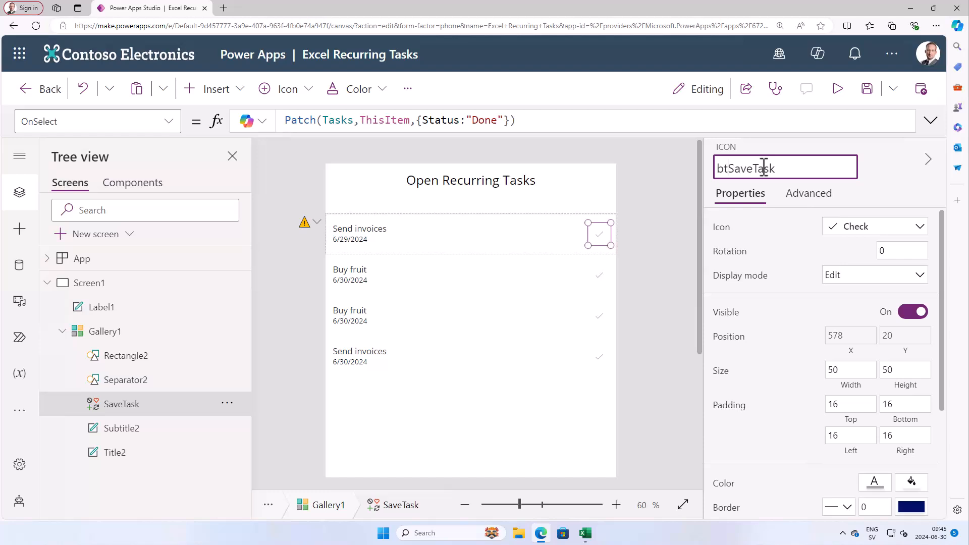
text(n)
key(Enter)
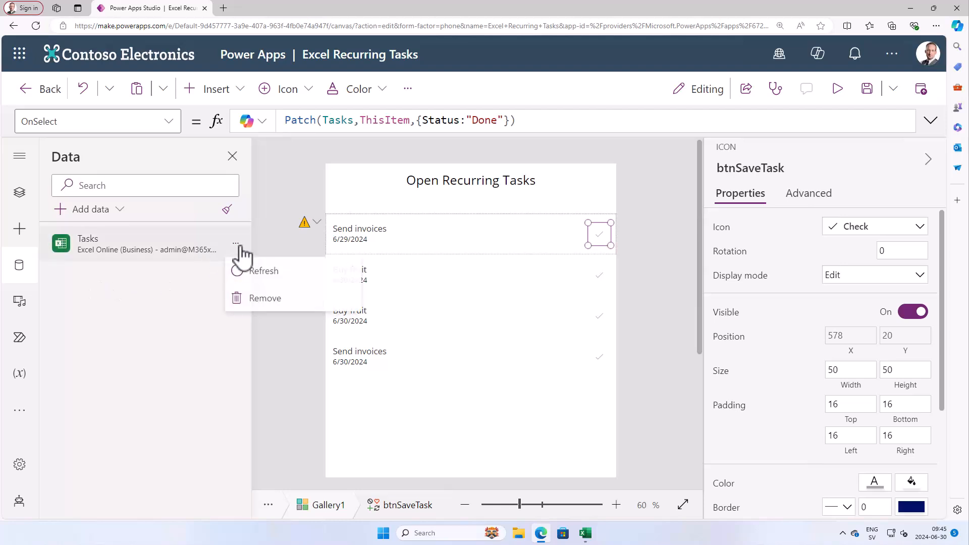
Refresh Tasks and extend the Patch with 'Done At': Text(Now(), LongDate) and 'Done By': User().FullName.
click(264, 271)
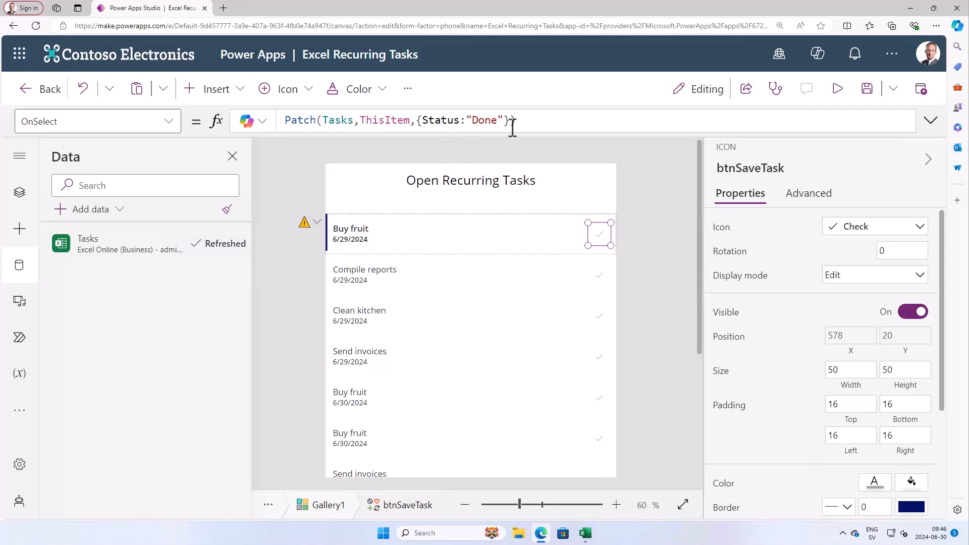
text(,'Done At':)
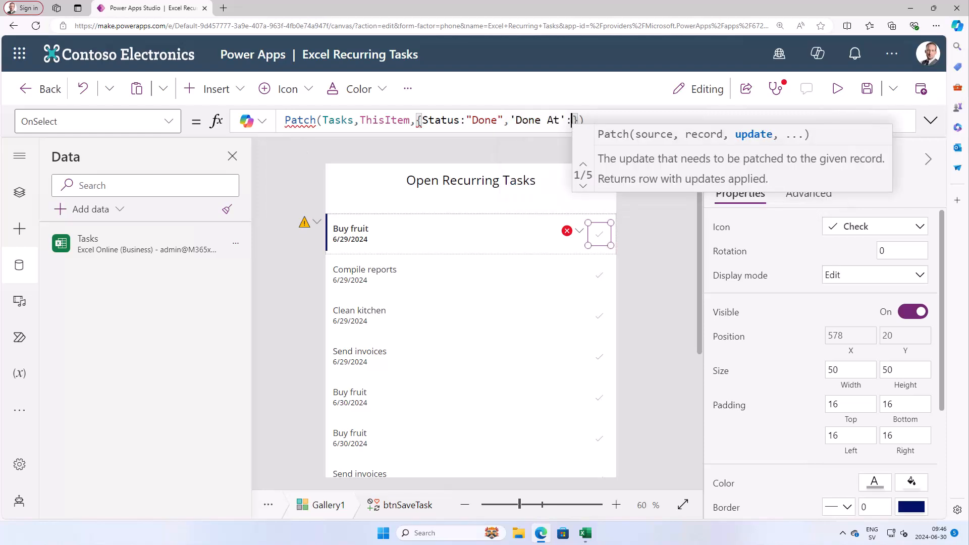
text(now)
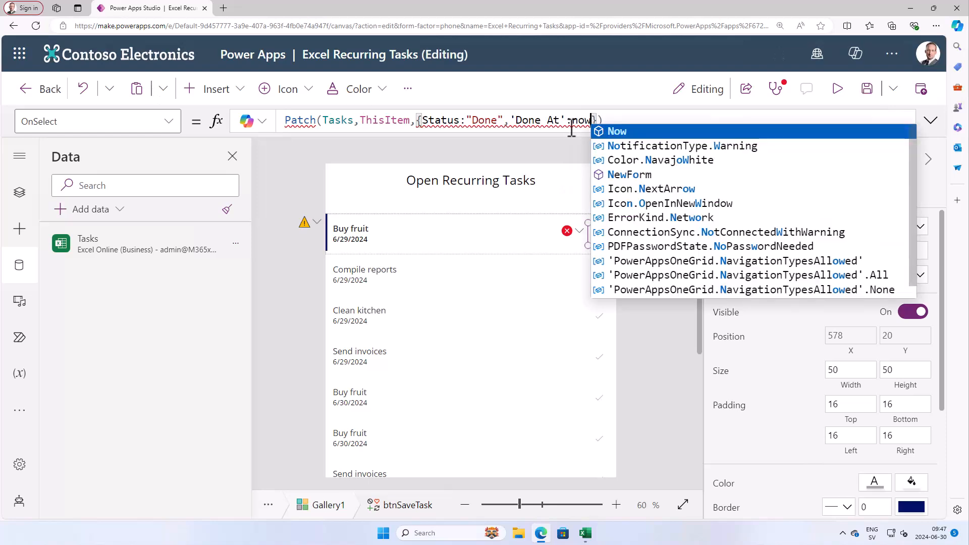
click(617, 132)
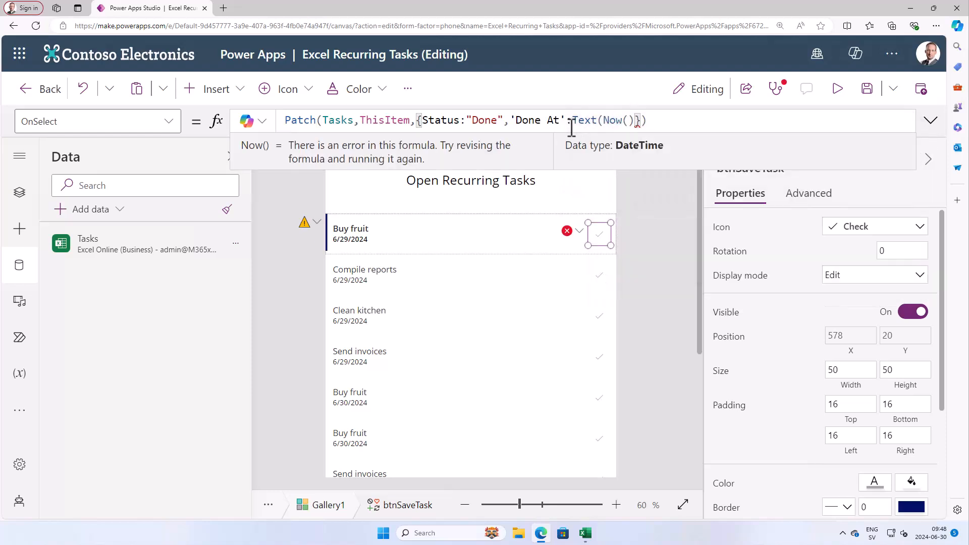
text(,)
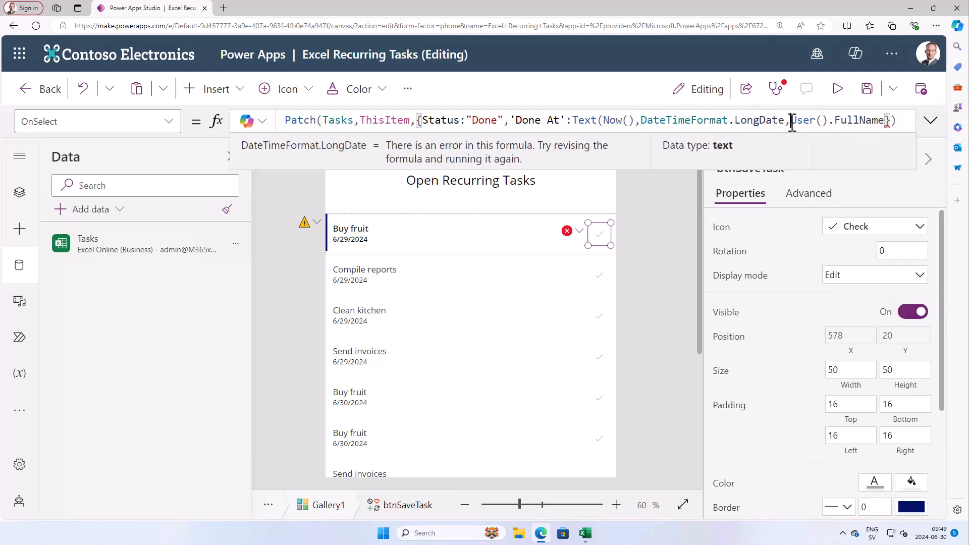
text('Done By': User().FullName}))
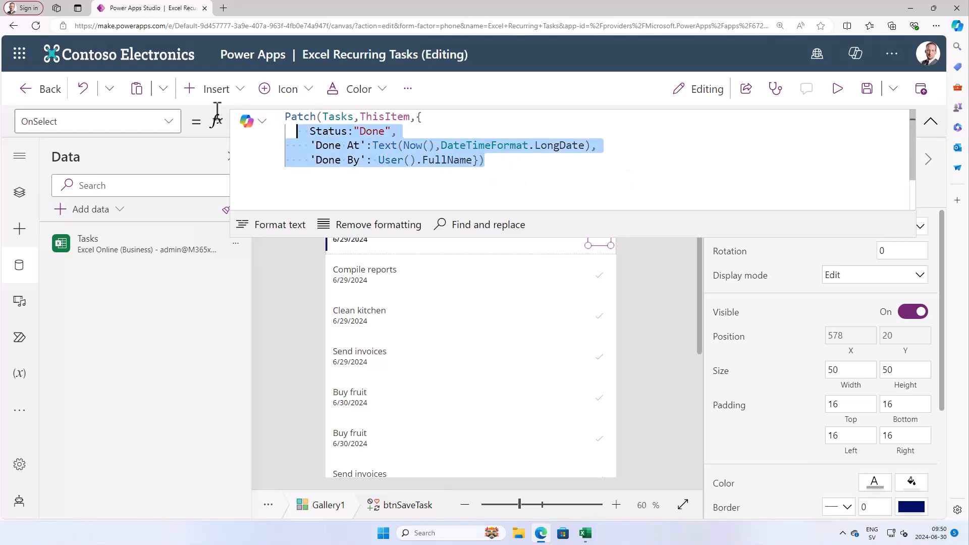
Save the app and run it in preview showing the Open Recurring Tasks list.
click(484, 159)
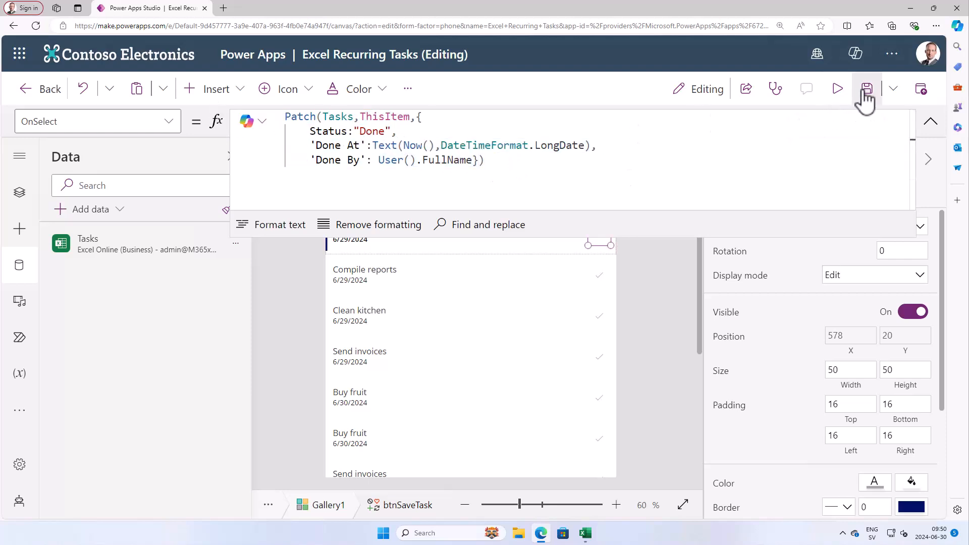
mouse_move(838, 89)
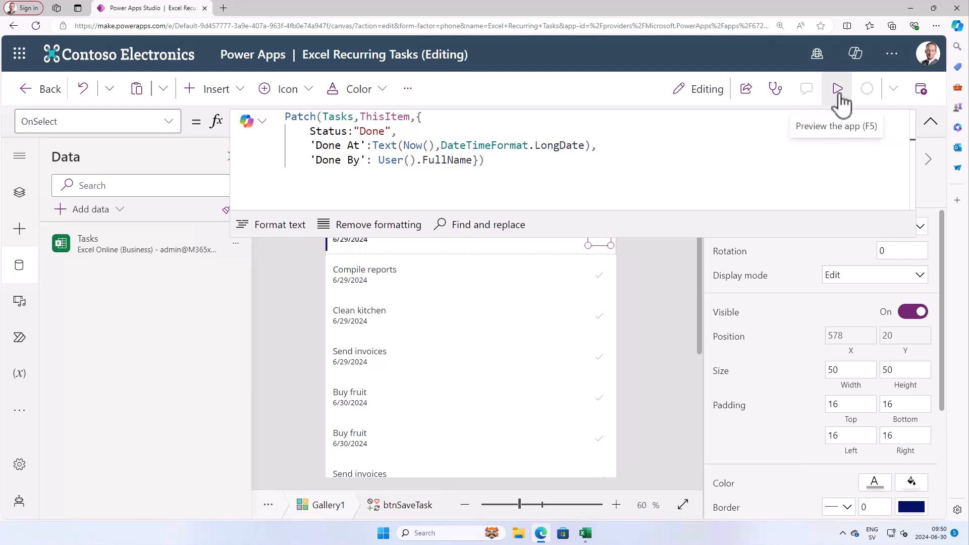
click(837, 89)
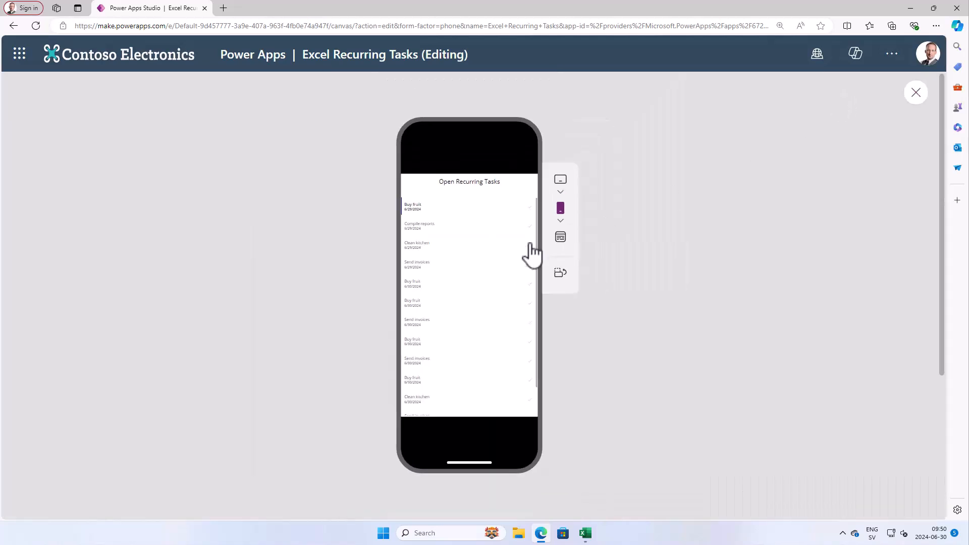
mouse_move(530, 218)
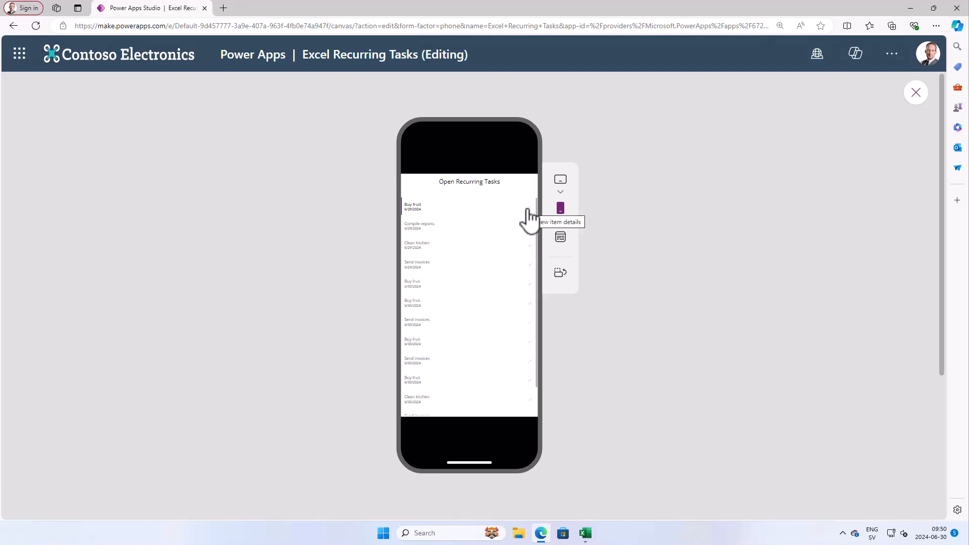
mouse_move(514, 211)
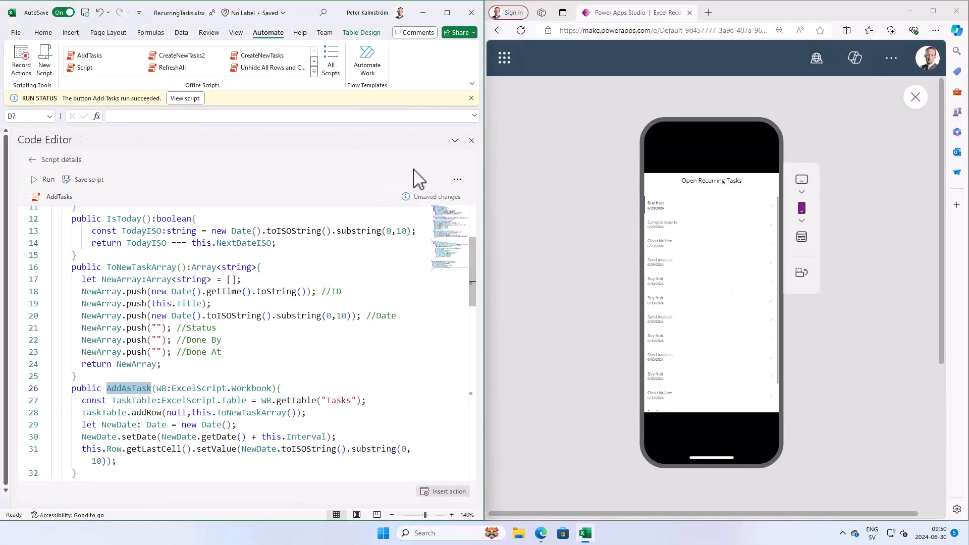
Close the Code Editor, autofit column E and view Buy fruit's Done At date in F2.
click(471, 140)
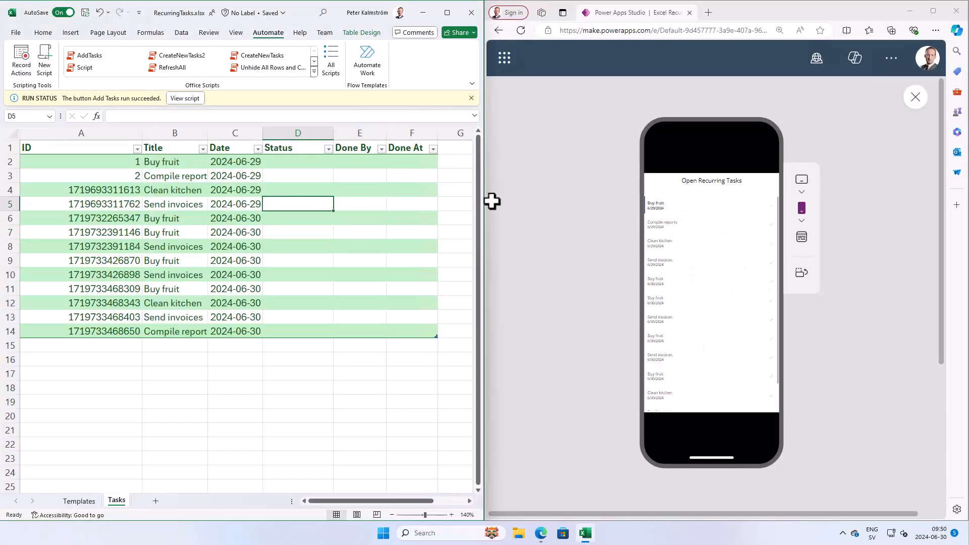
mouse_move(802, 208)
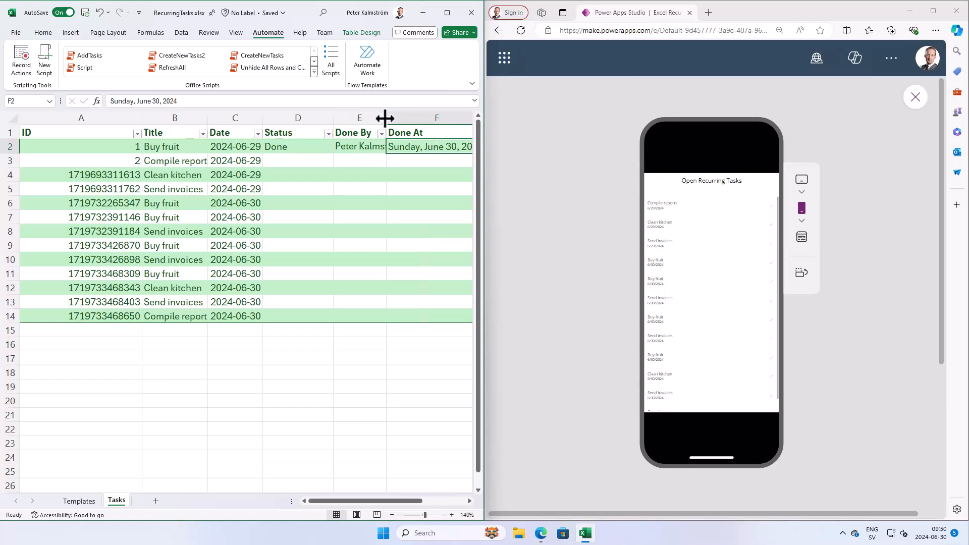
click(372, 174)
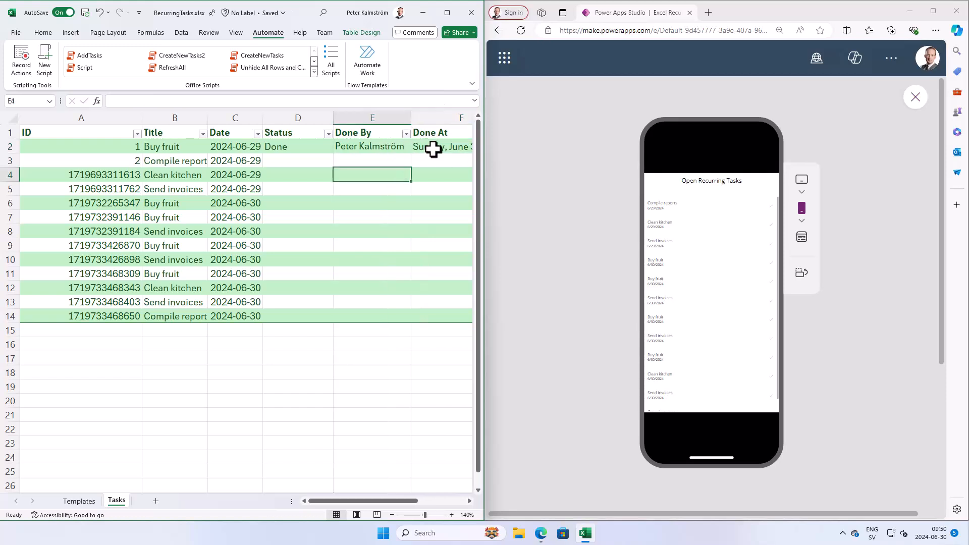
click(440, 146)
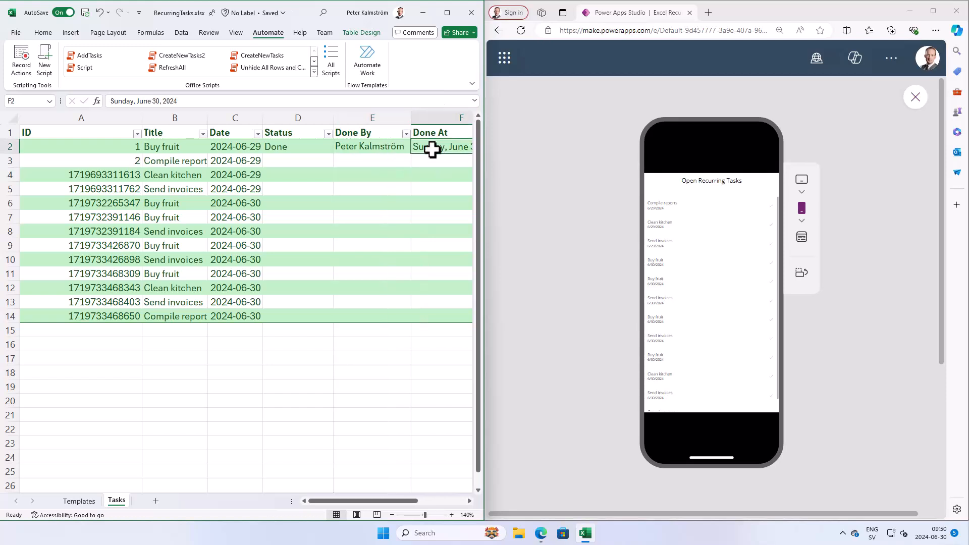